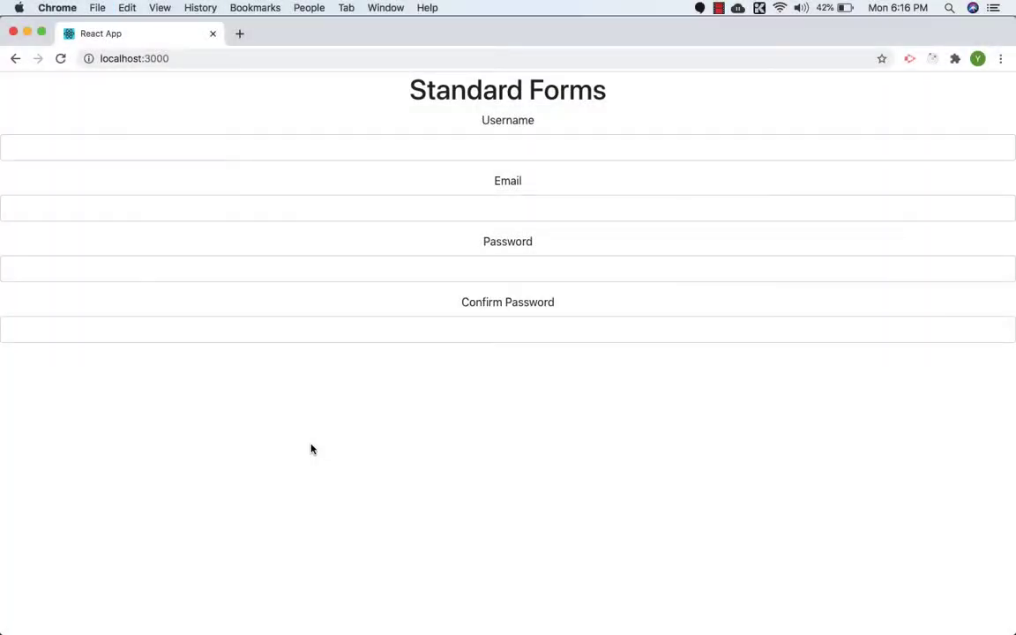
mouse_move(353, 404)
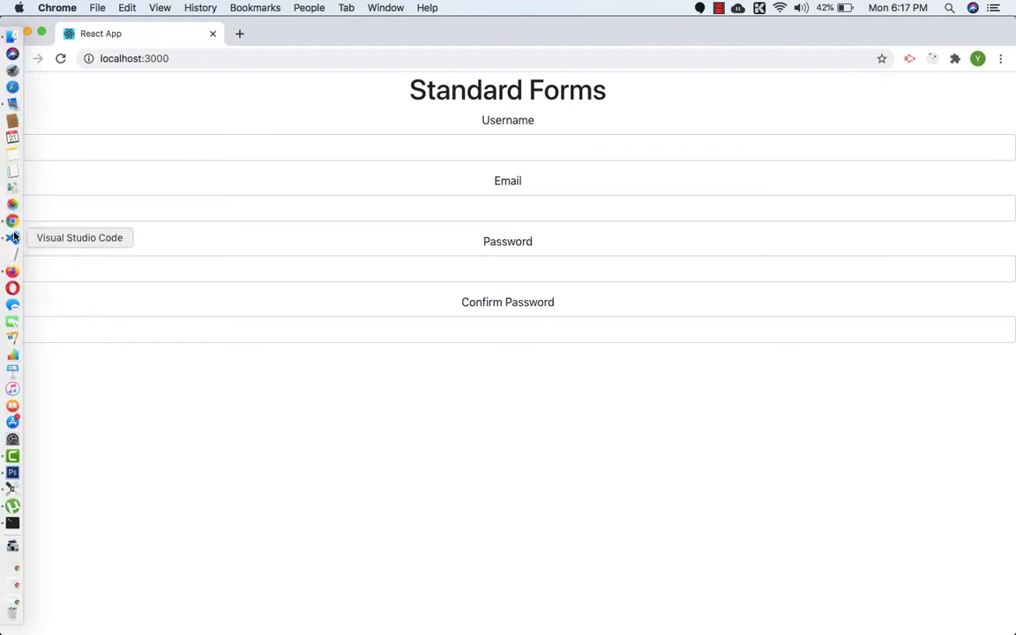
Step: In App.js, wrap StandardForms in a container div and an inner row div
left_click(12, 223)
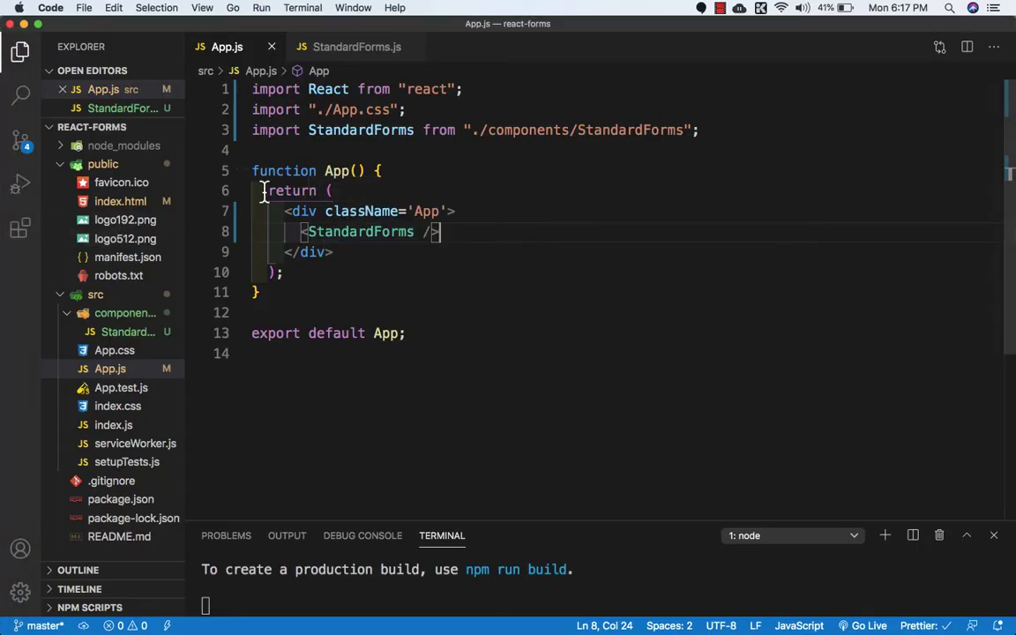
left_click(452, 212)
type("<div c")
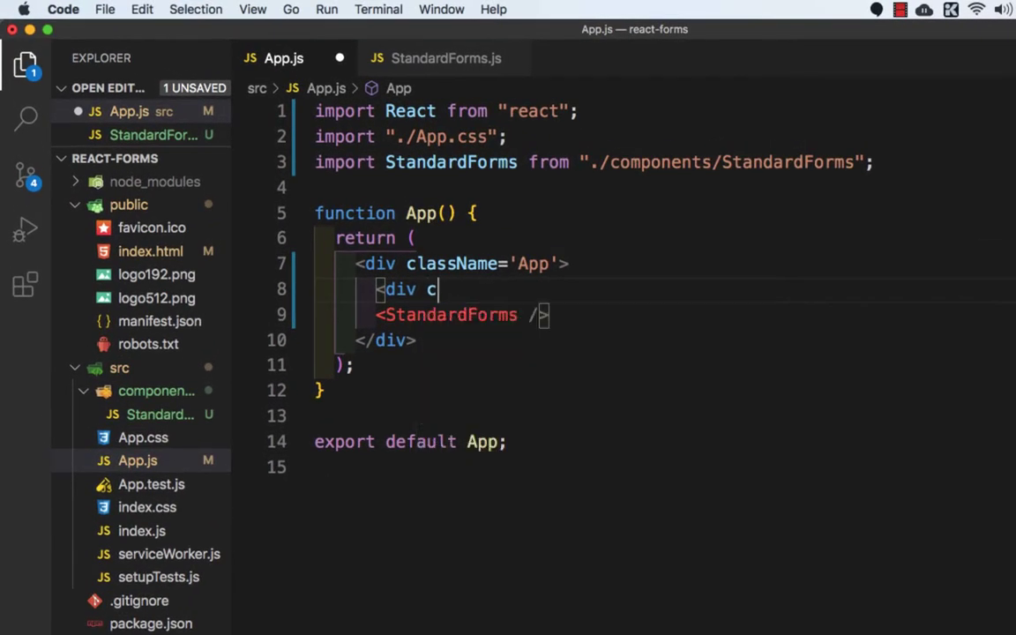
type("lassName")
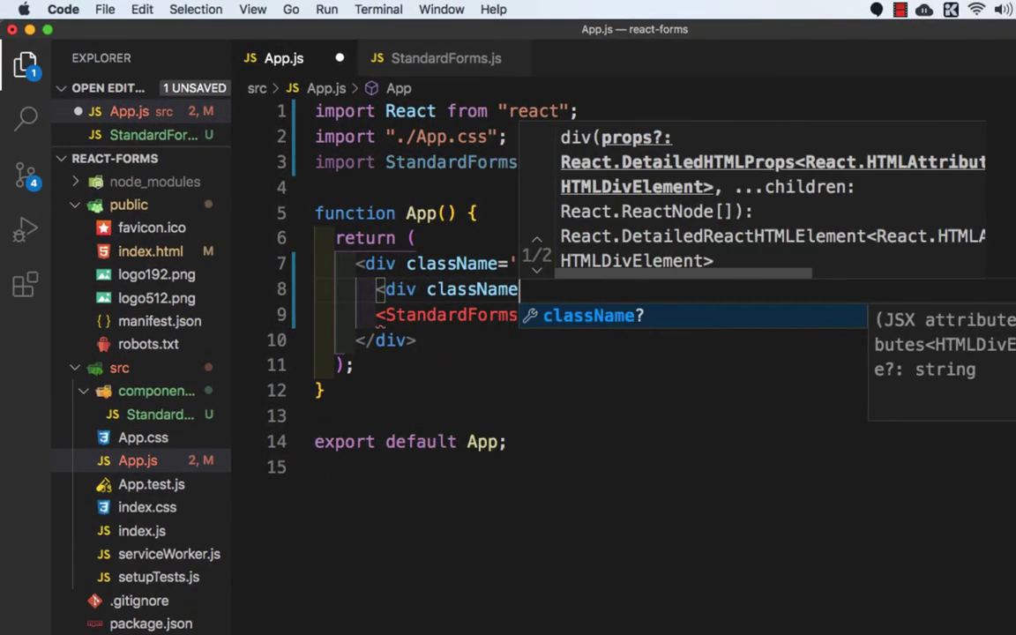
type("container\">")
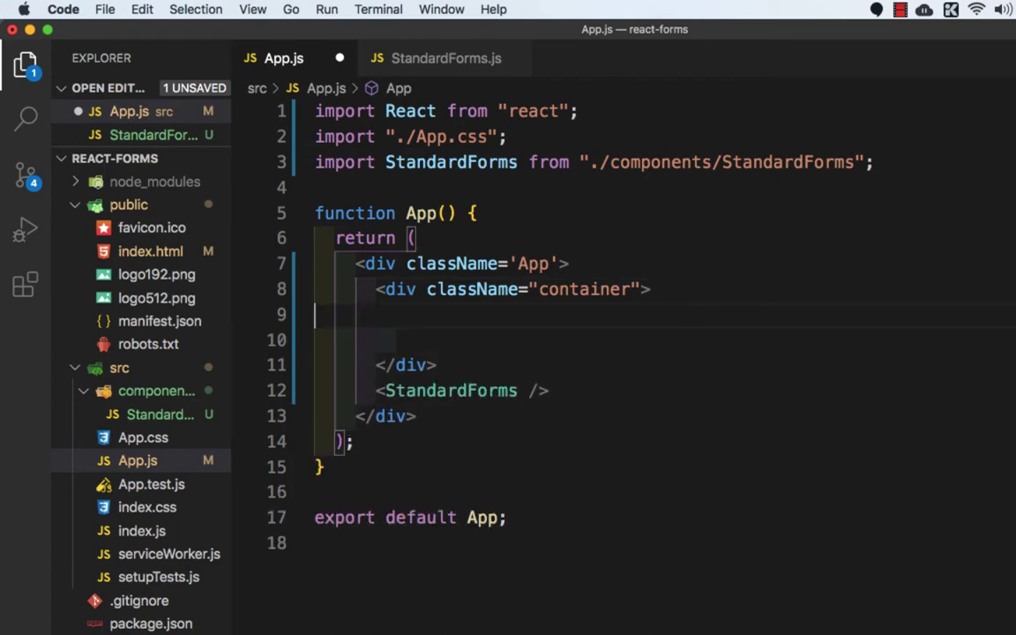
type("<div")
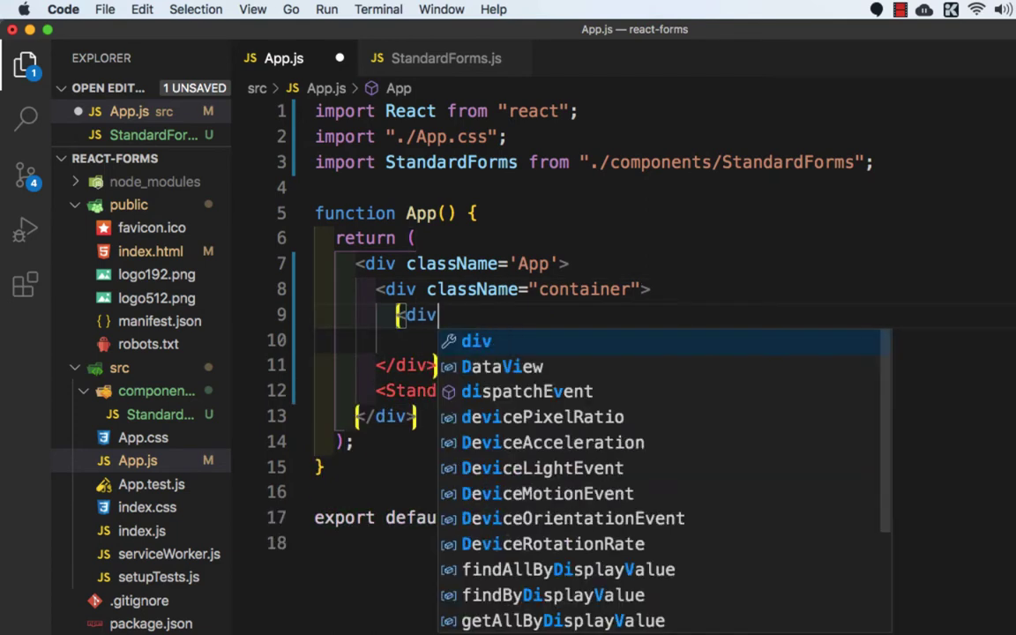
type("className")
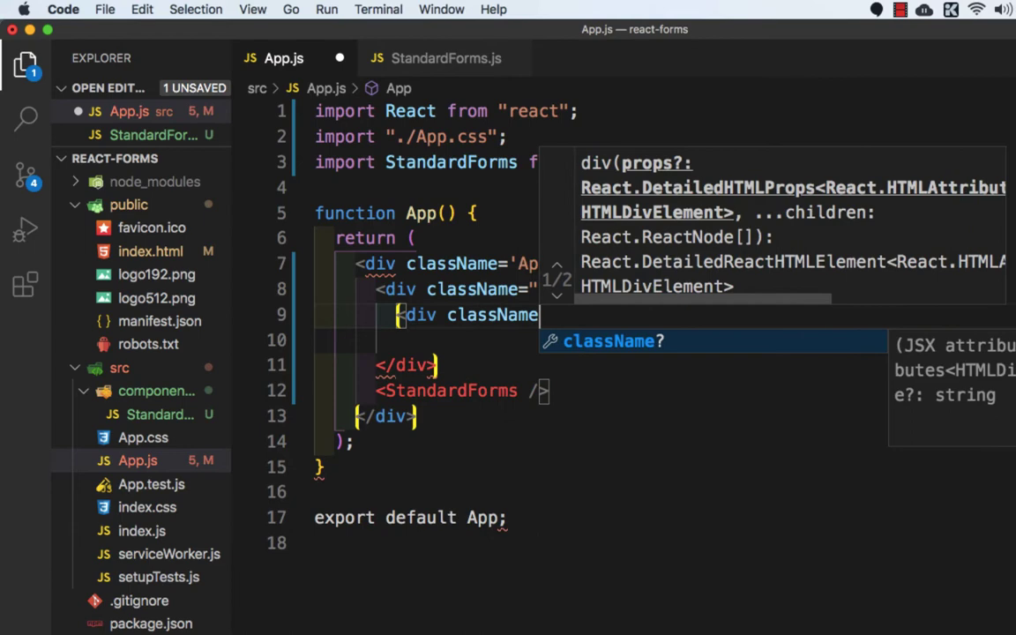
type("\"row\"")
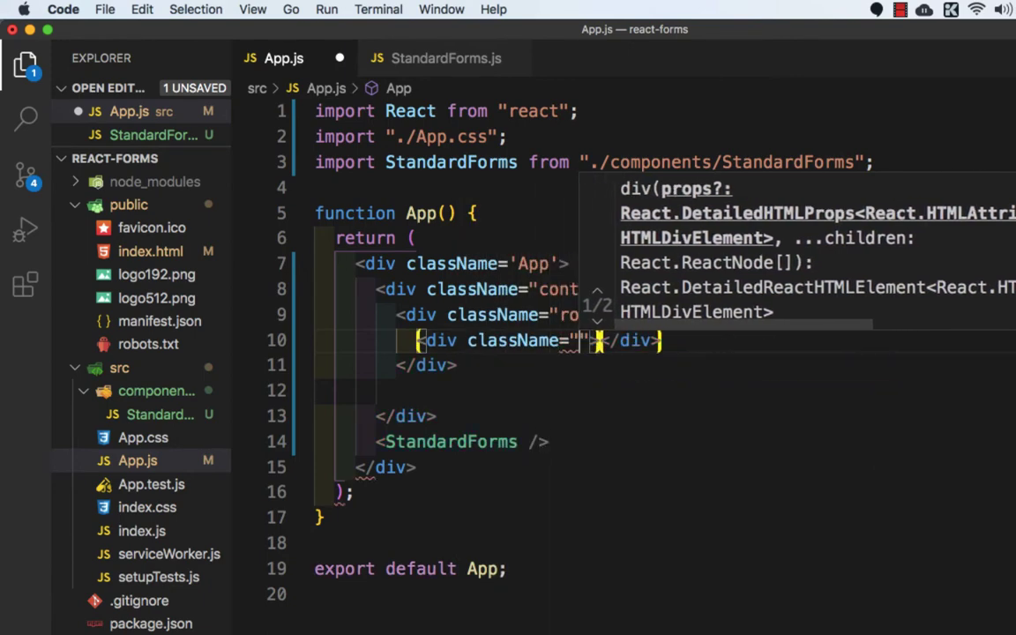
Step: Add a col-md-6 border py-3 column inside the row, give the row mt-5, and save
type("col-")
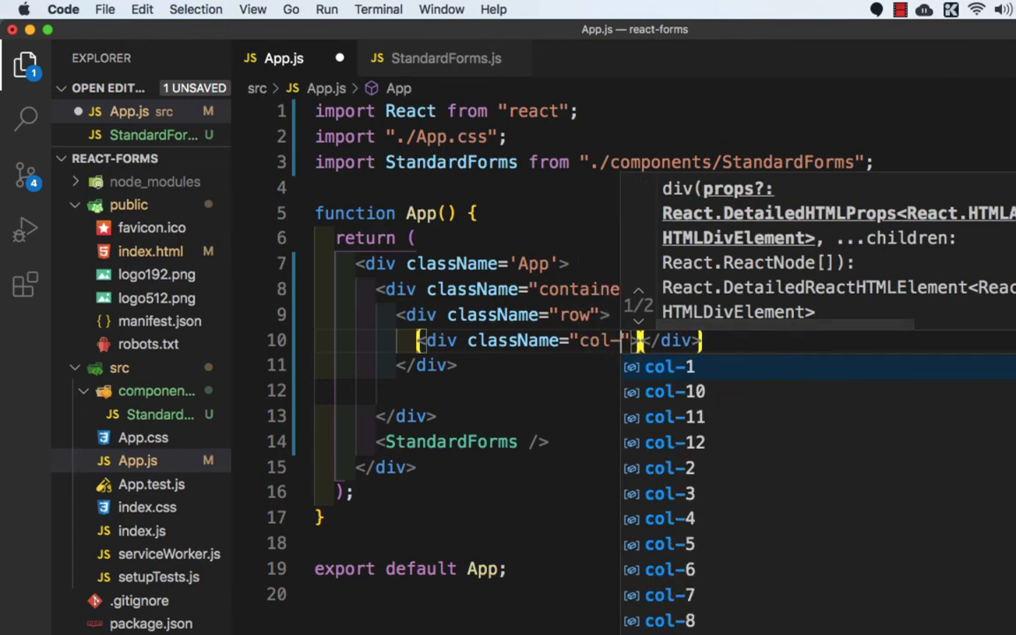
type("md-6")
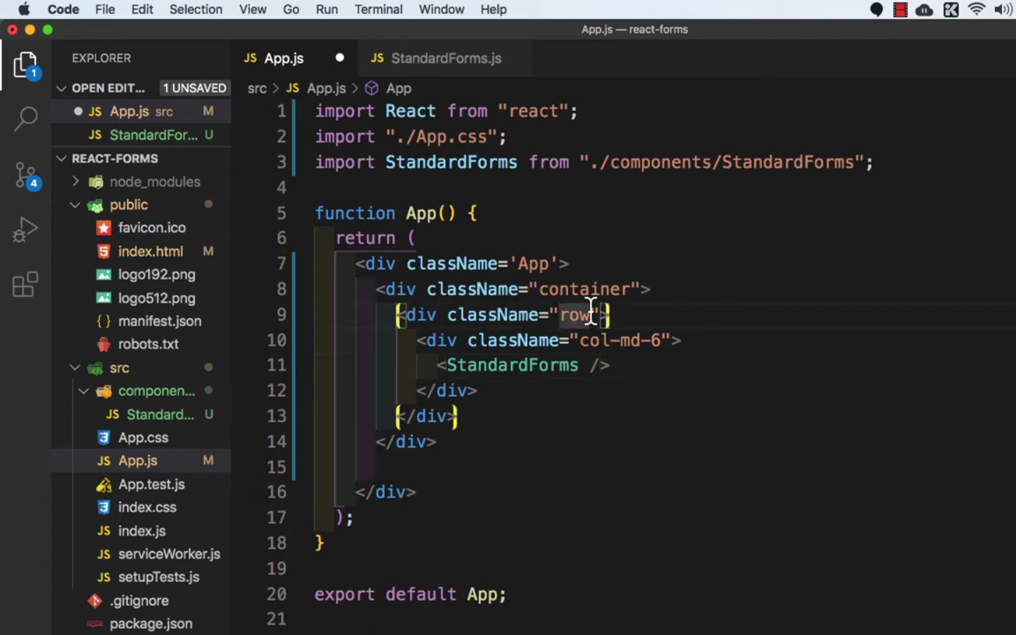
type("mt-5")
left_click(551, 341)
type(" hor")
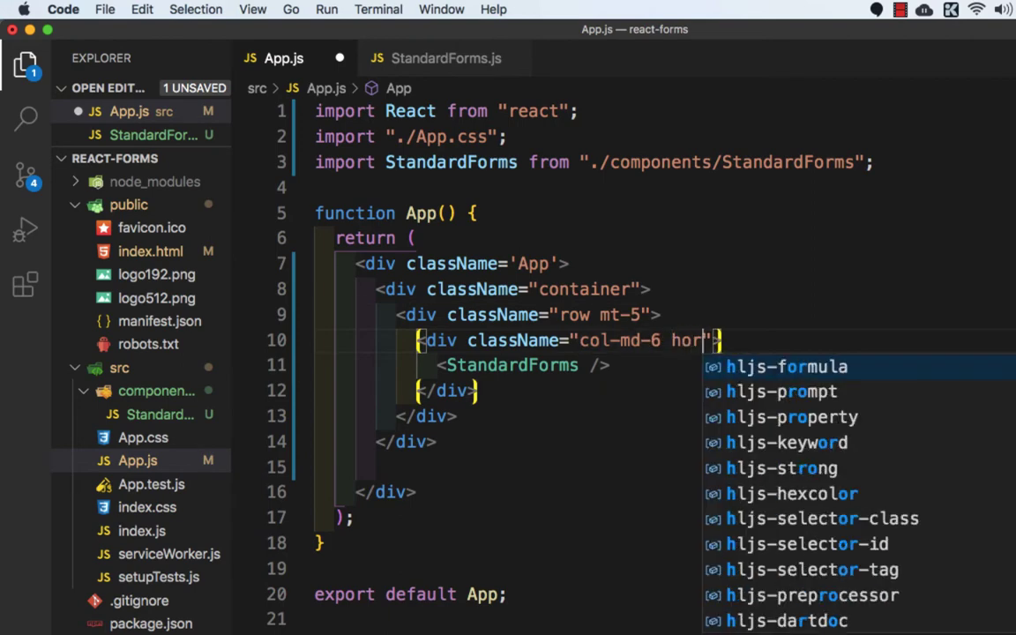
type("border p")
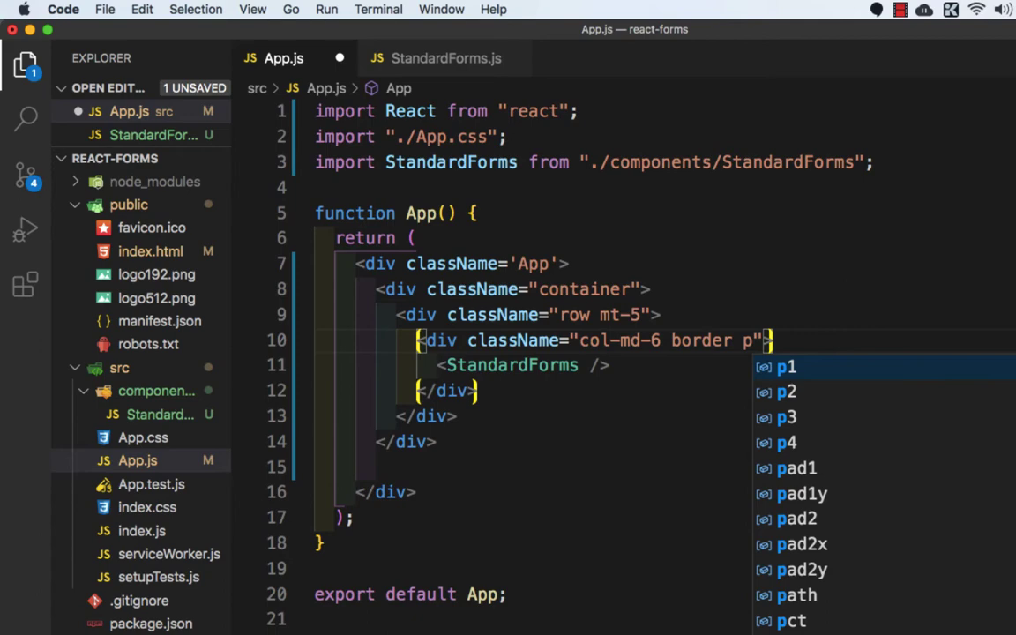
type("y-3'")
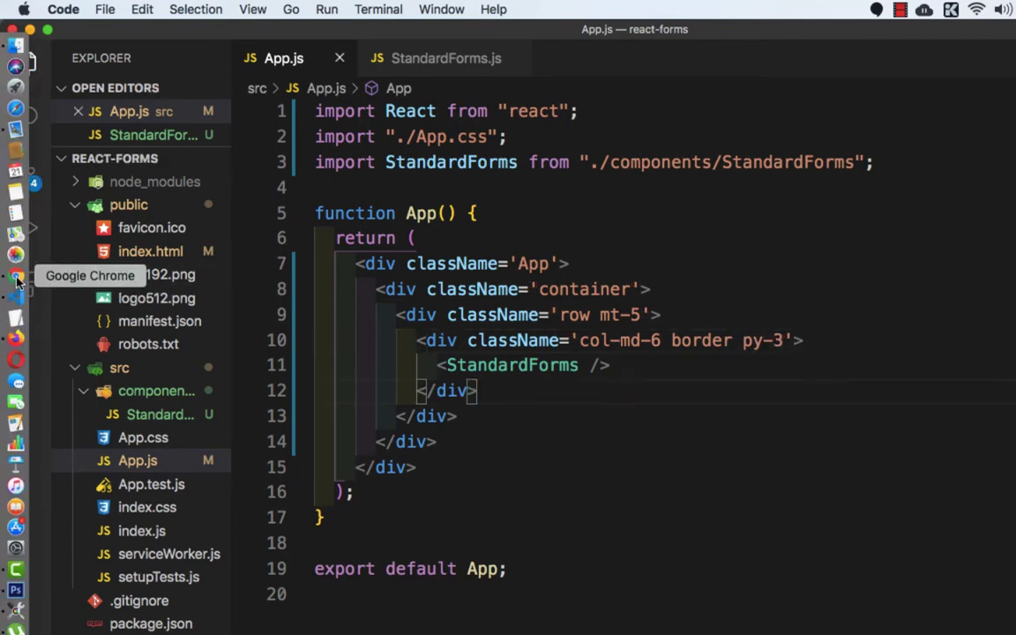
Step: Review the signup form in Chrome, now in a bordered half-width column with top spacing
left_click(16, 275)
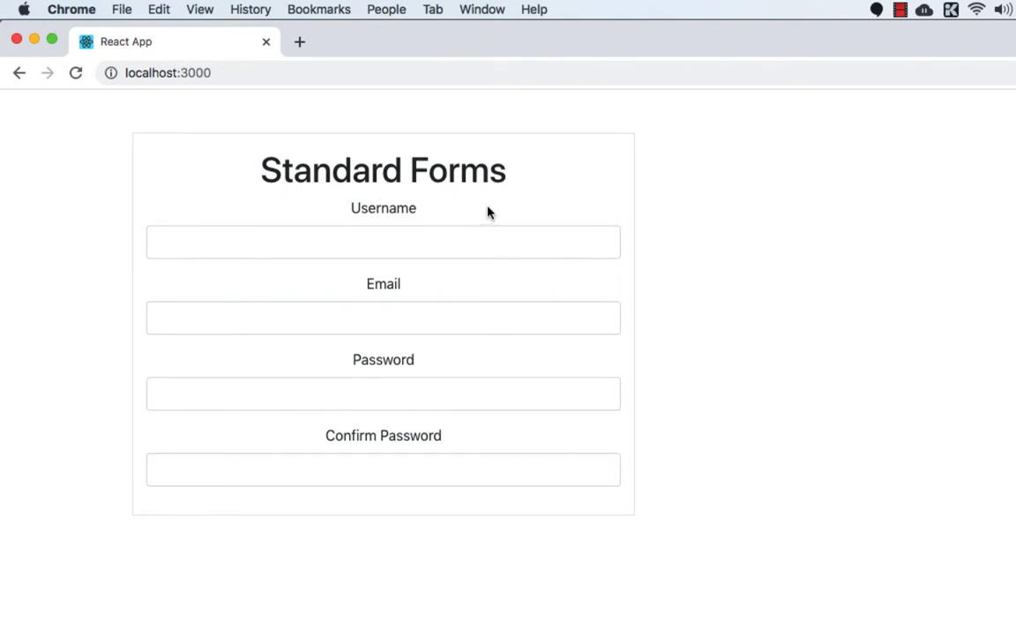
mouse_move(575, 439)
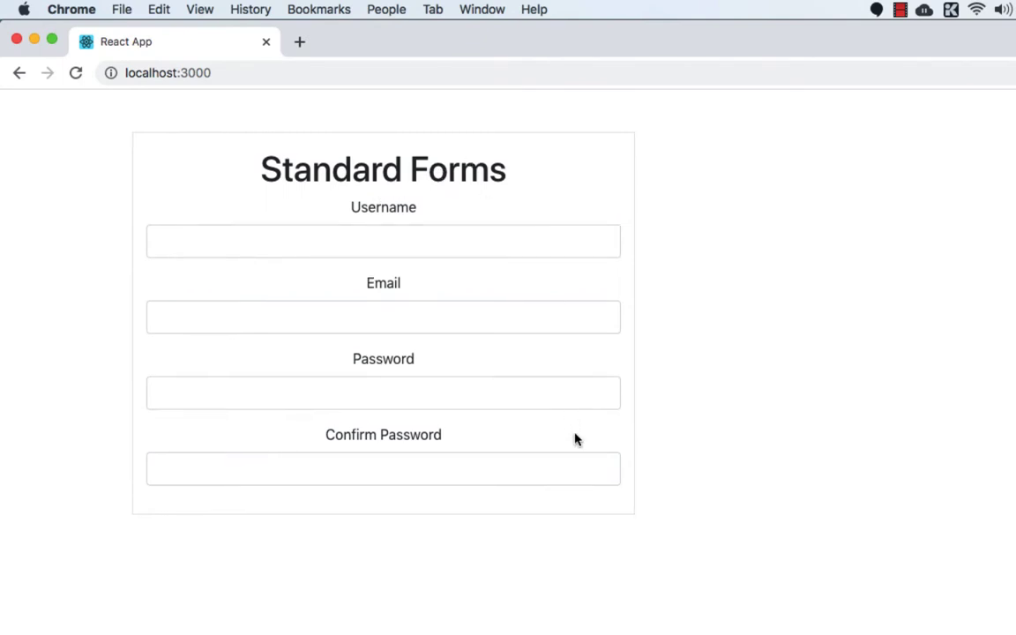
mouse_move(546, 439)
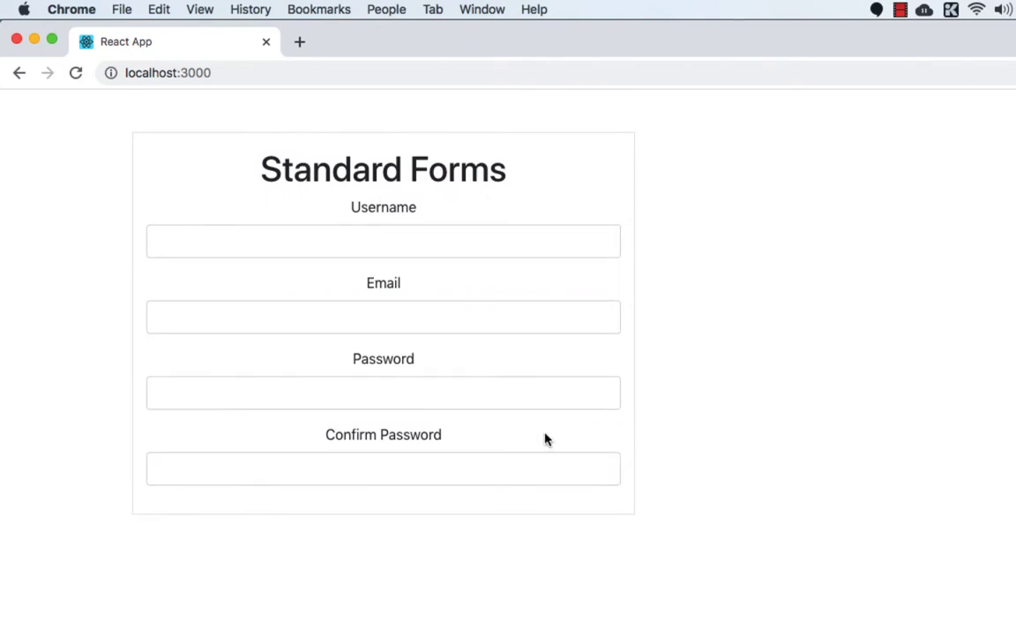
mouse_move(0, 268)
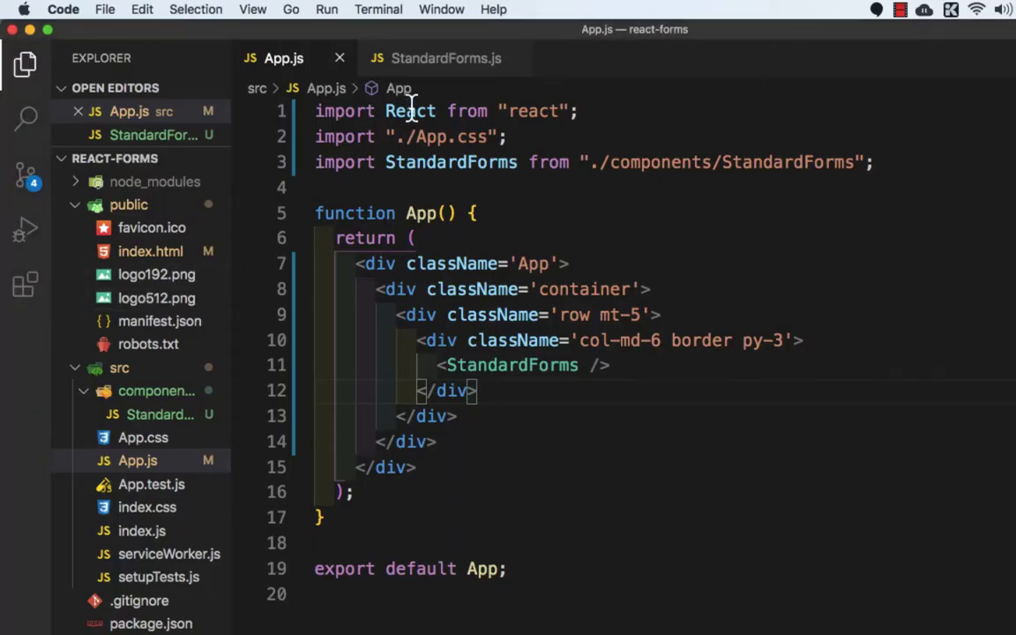
Step: In StandardForms.js, start the state with username, usernameValid: false, email and emailValid: false
left_click(444, 58)
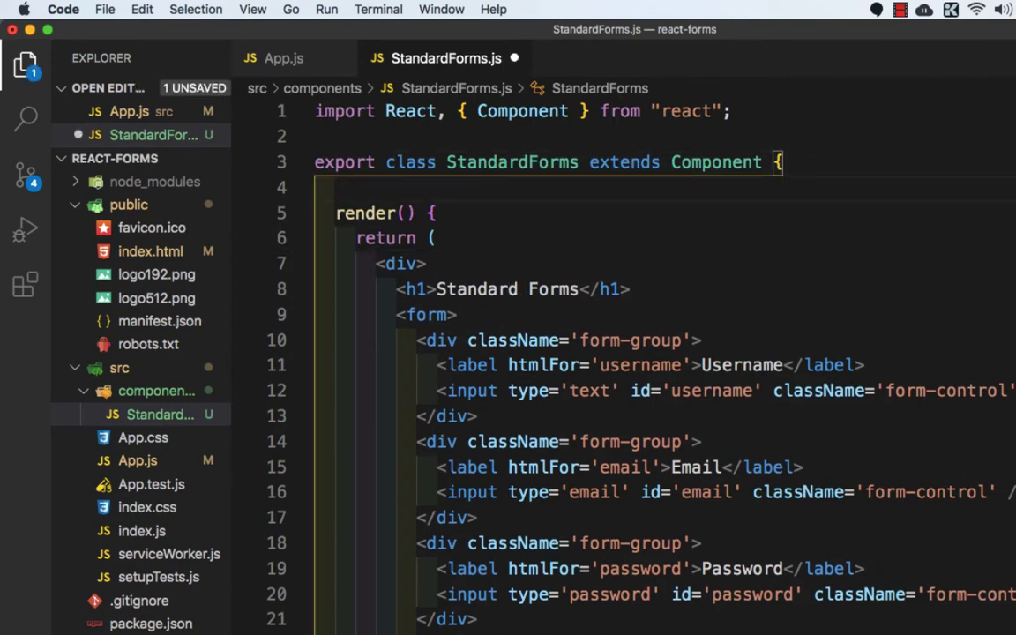
type("state = {")
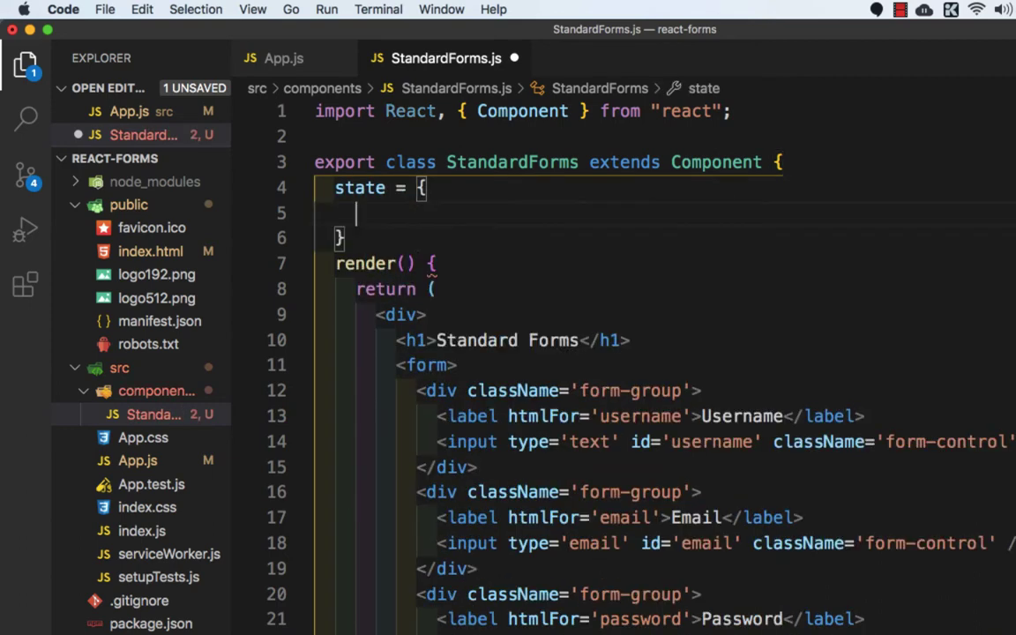
type("user")
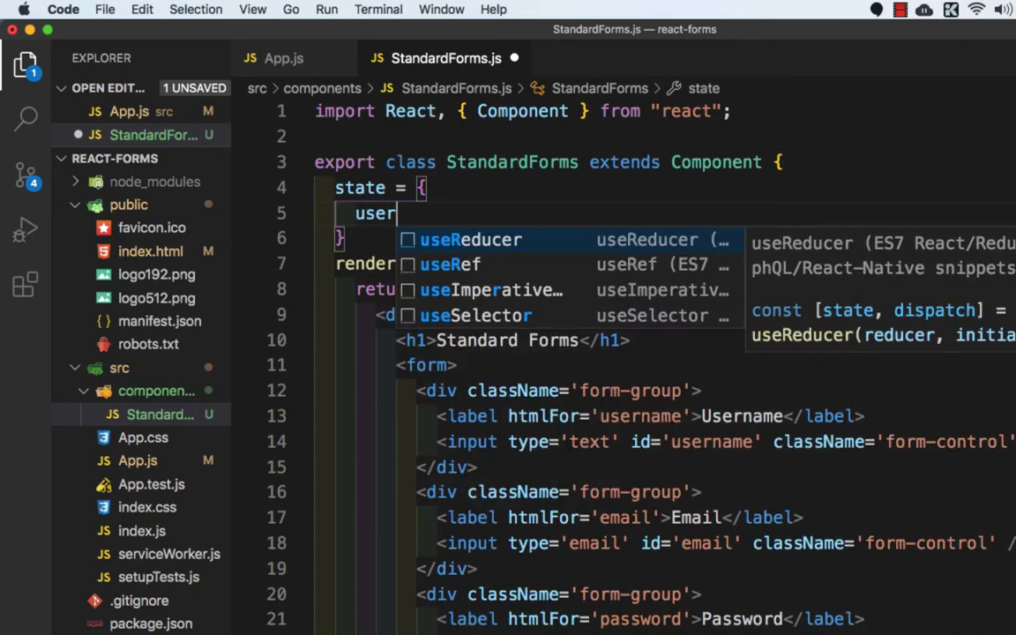
type("name")
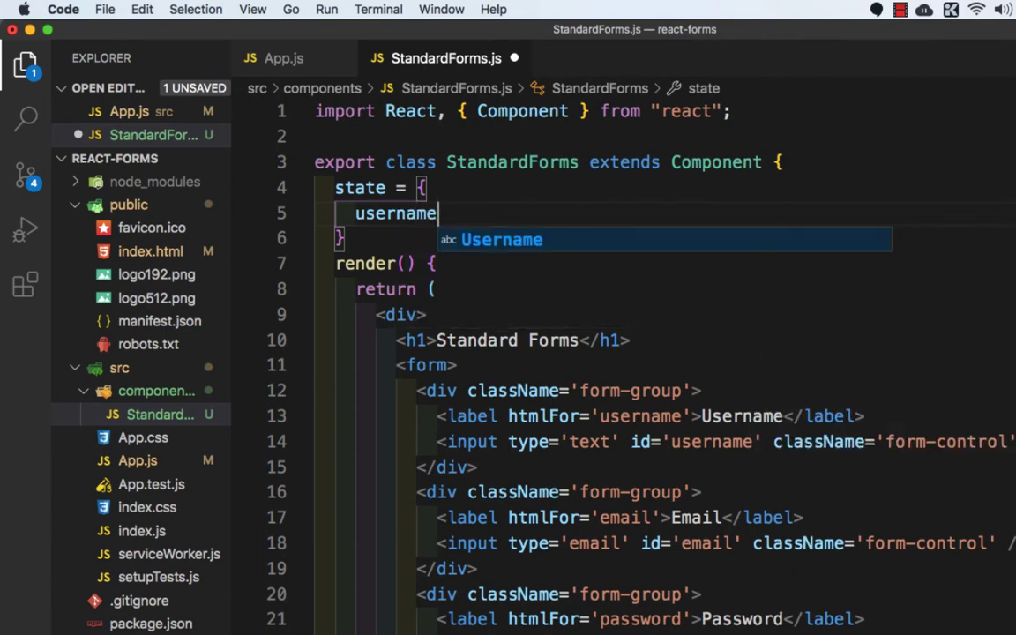
type(": ''")
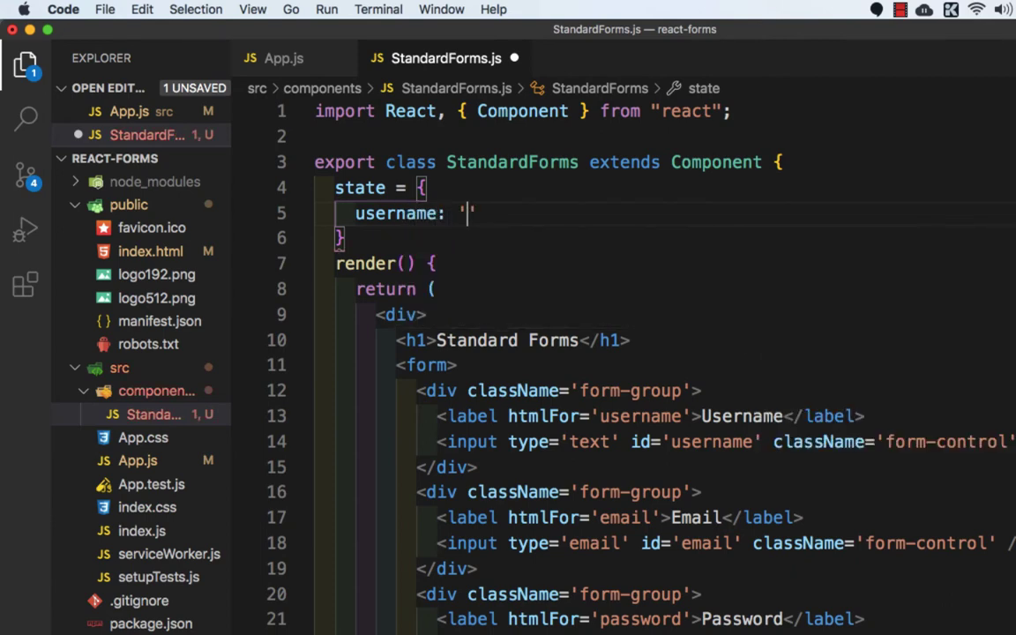
type("', usernameV")
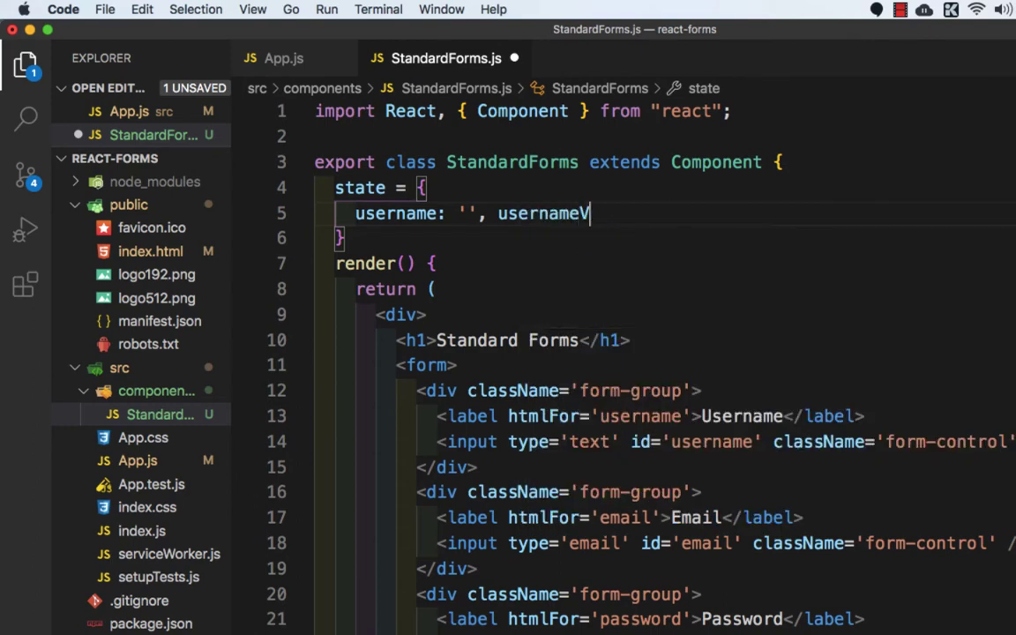
type("alid:")
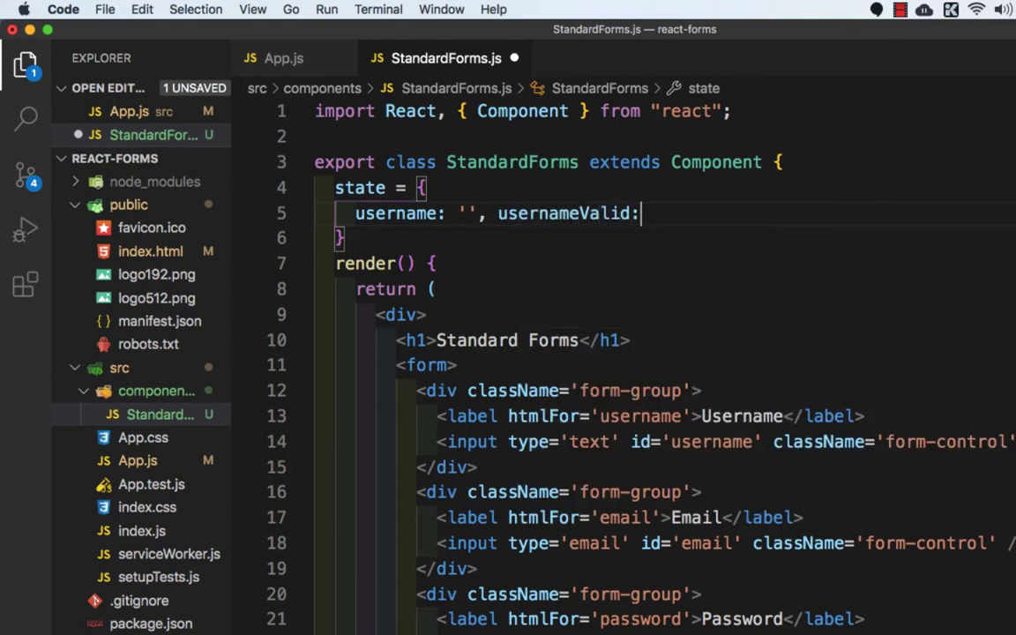
type("false,")
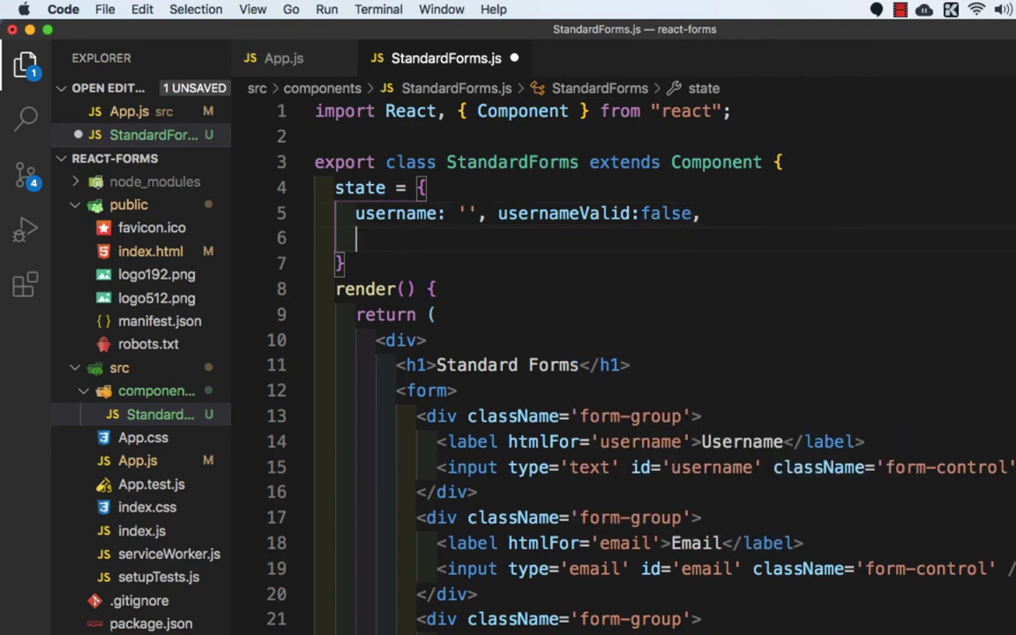
type("email:")
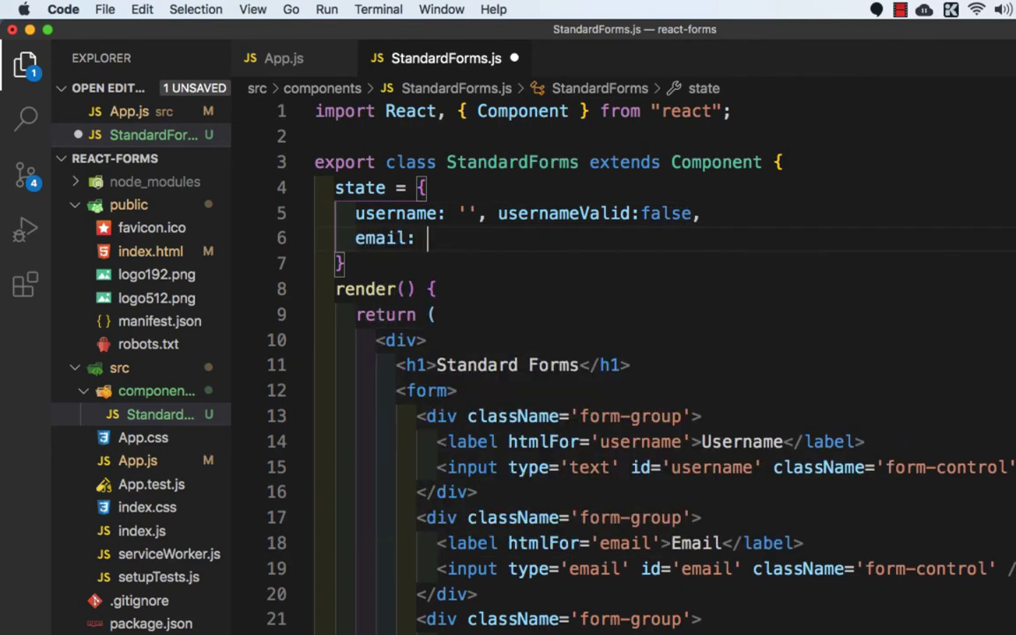
type("'', ema")
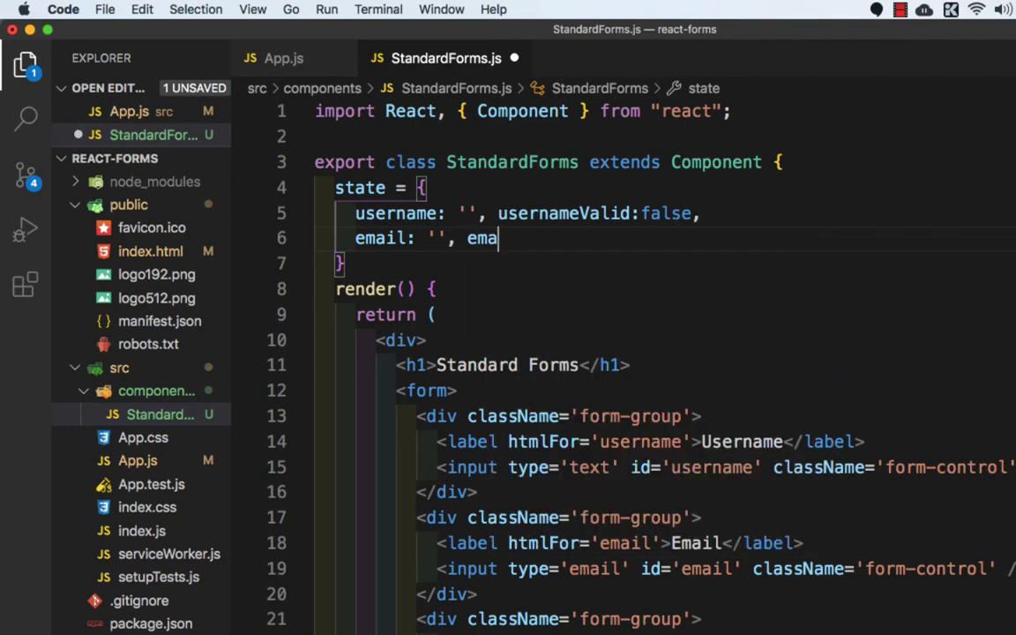
type("ilValid:")
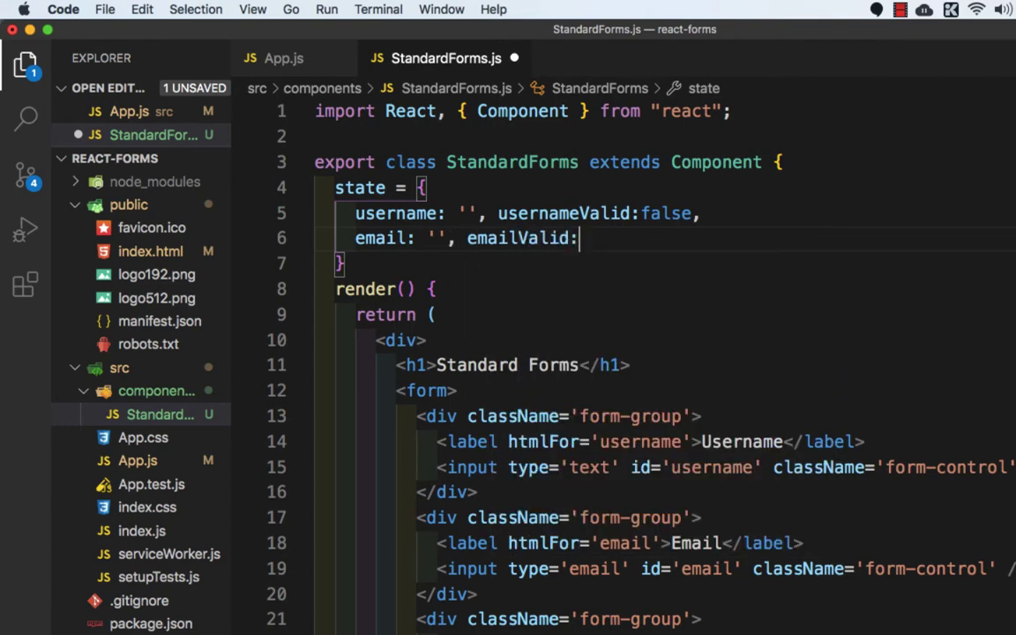
type("false")
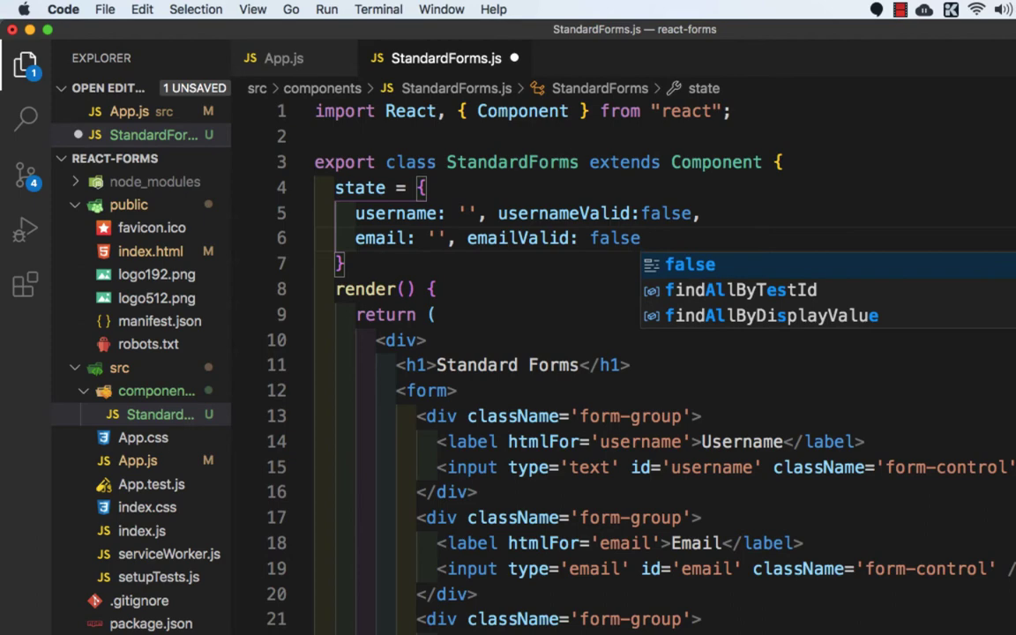
Step: Add password, passwordValid: false, passwordConfirm and passwordConfirmValid: false to state
type("pa")
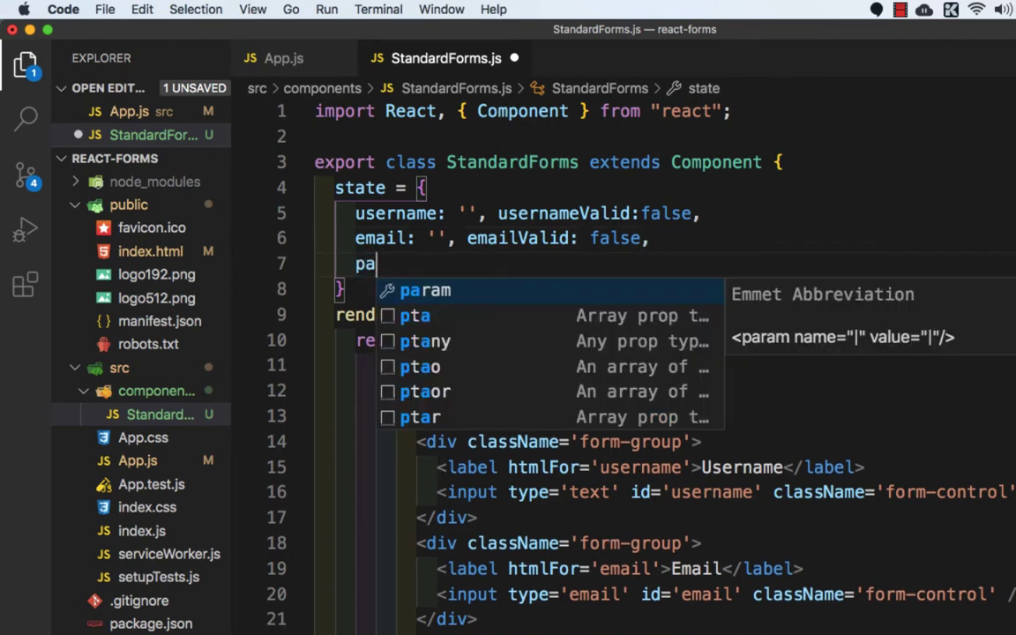
type("ssword")
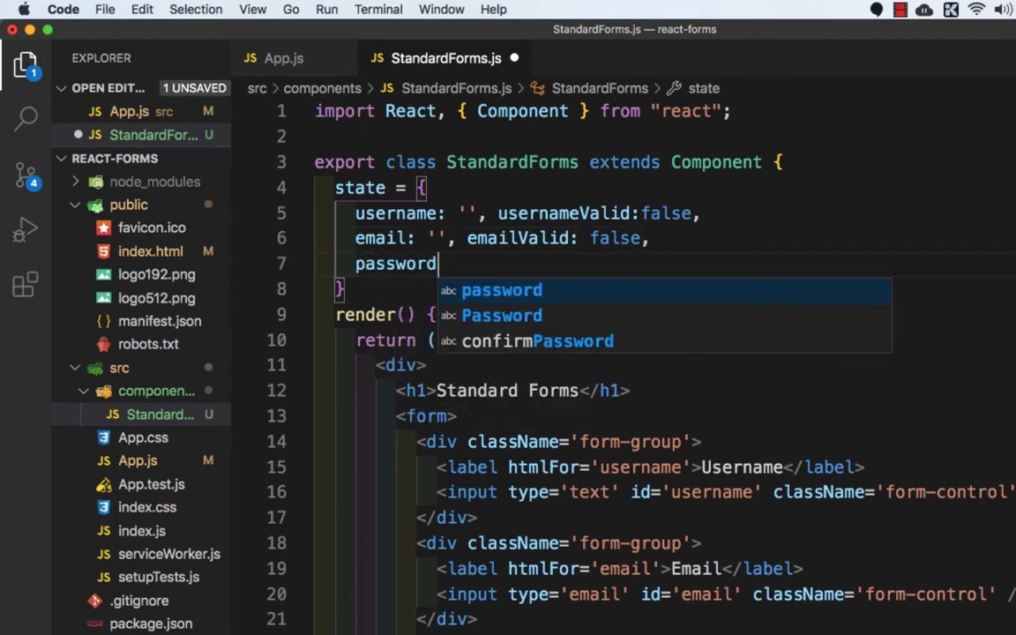
type(": ''")
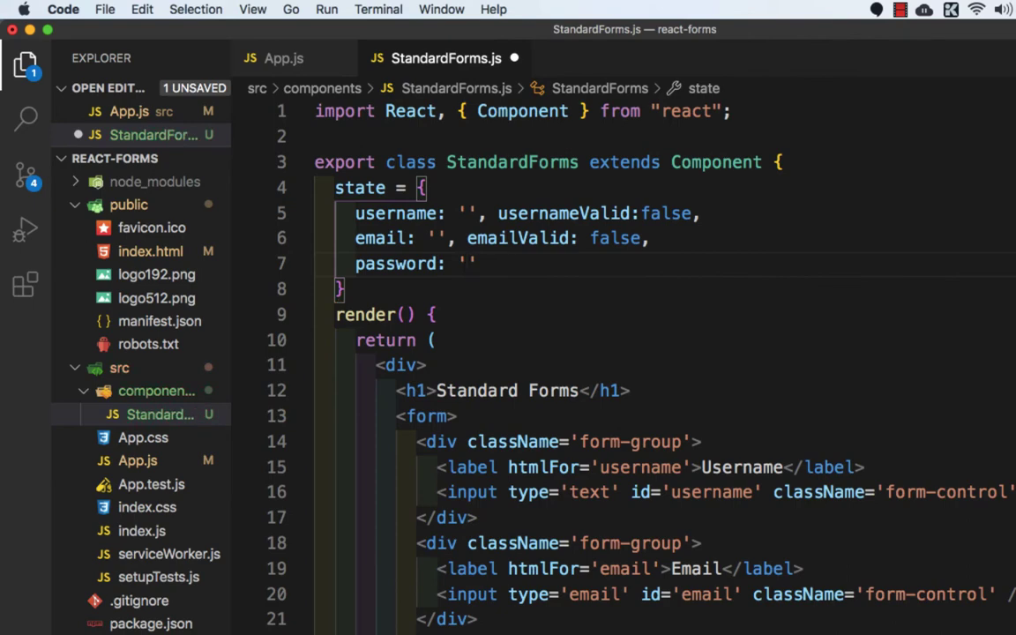
type(", pa")
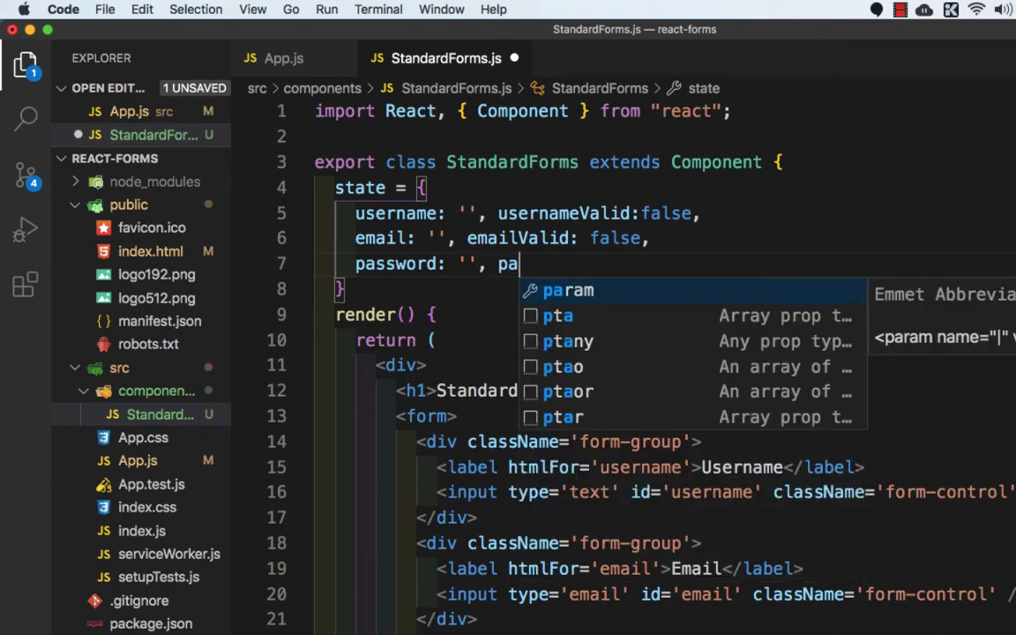
type("ssw")
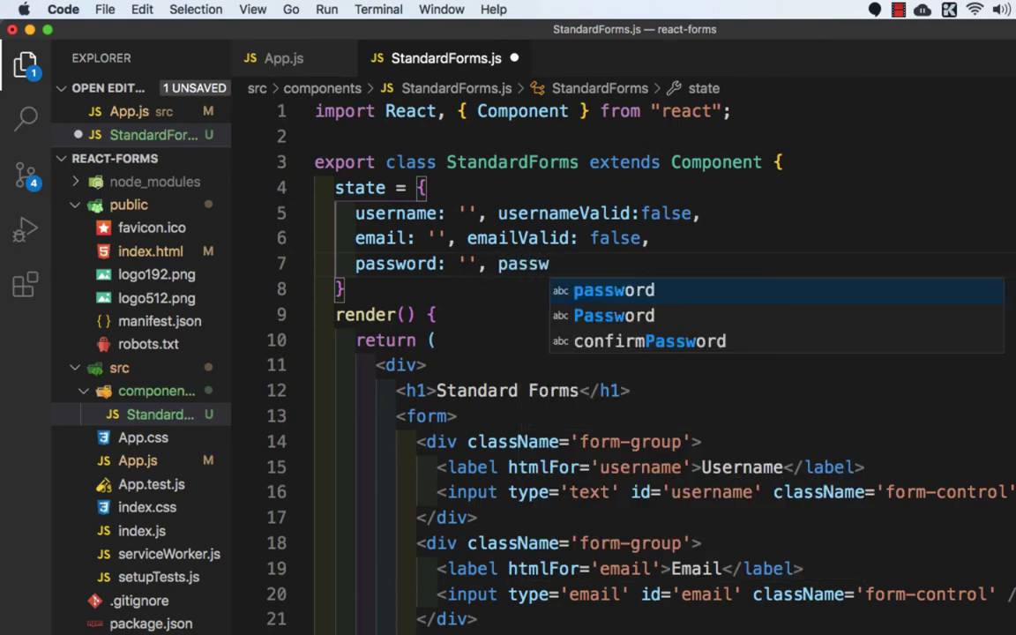
type("ordValid")
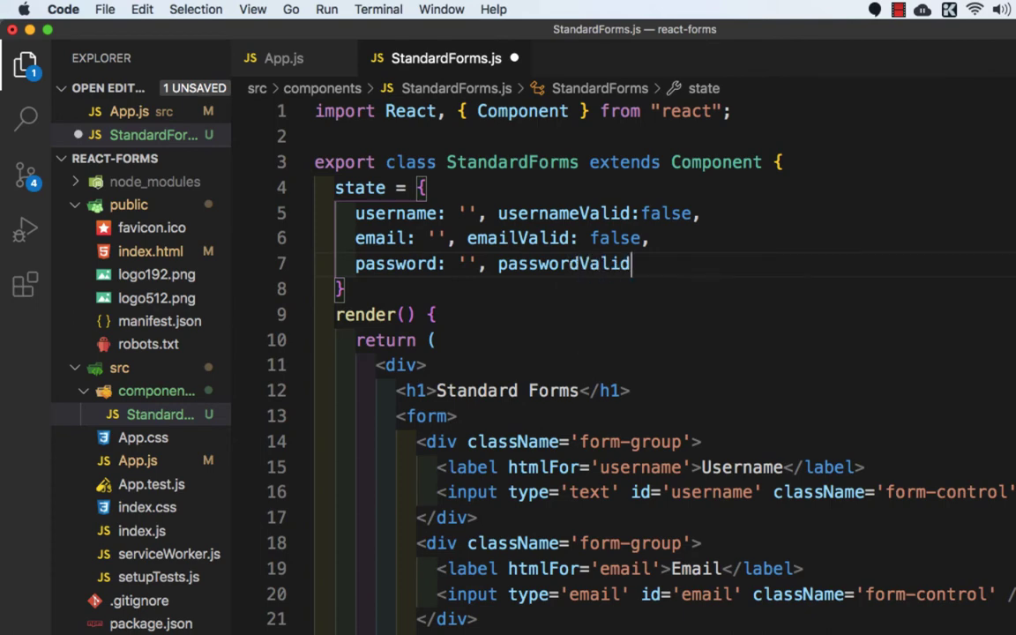
type(": fla")
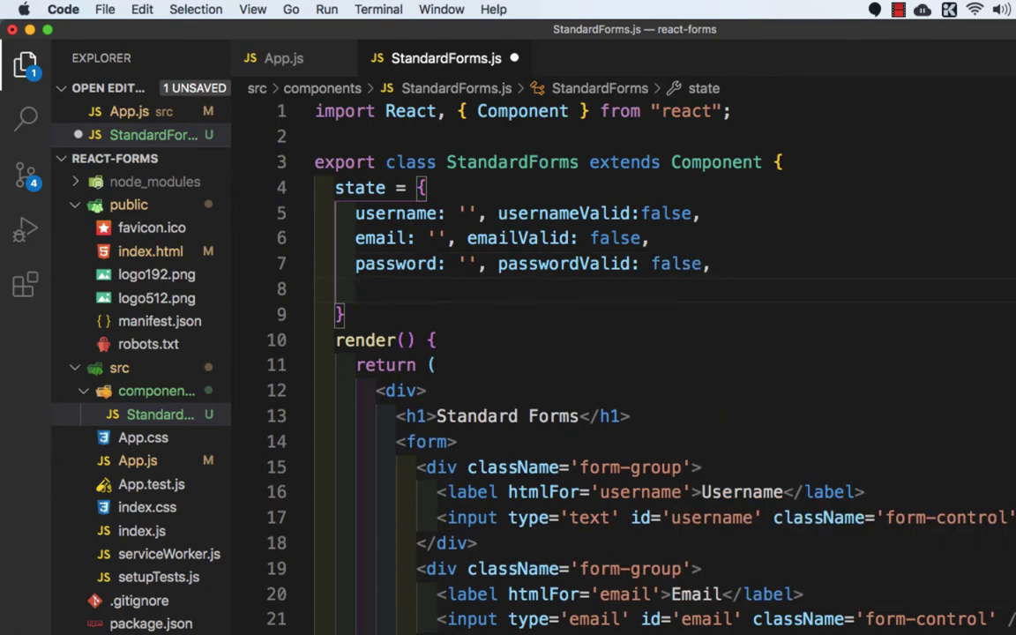
type("passwordConfirm")
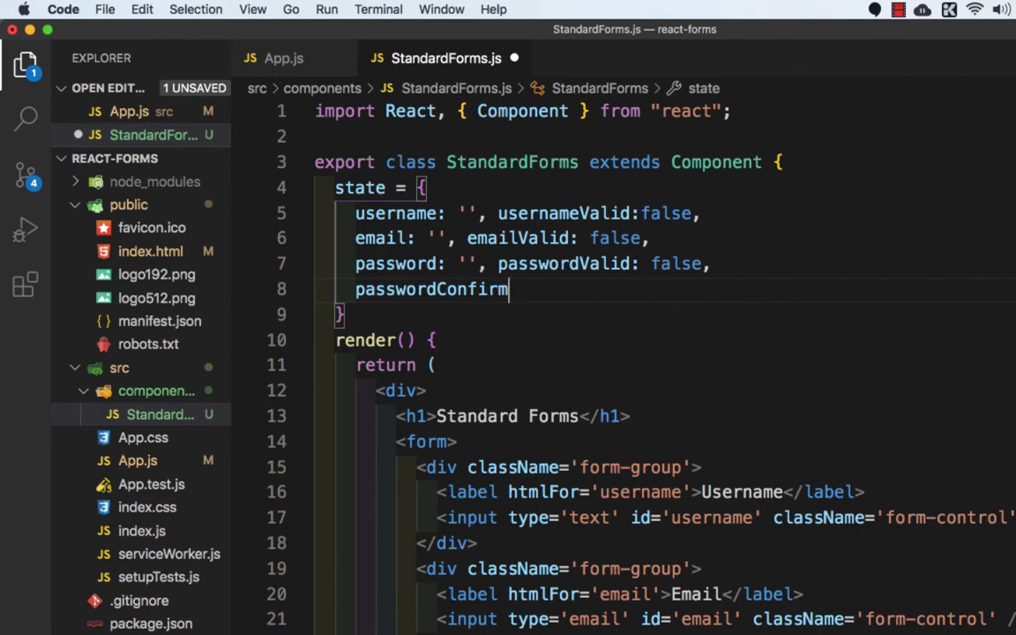
type(": ''")
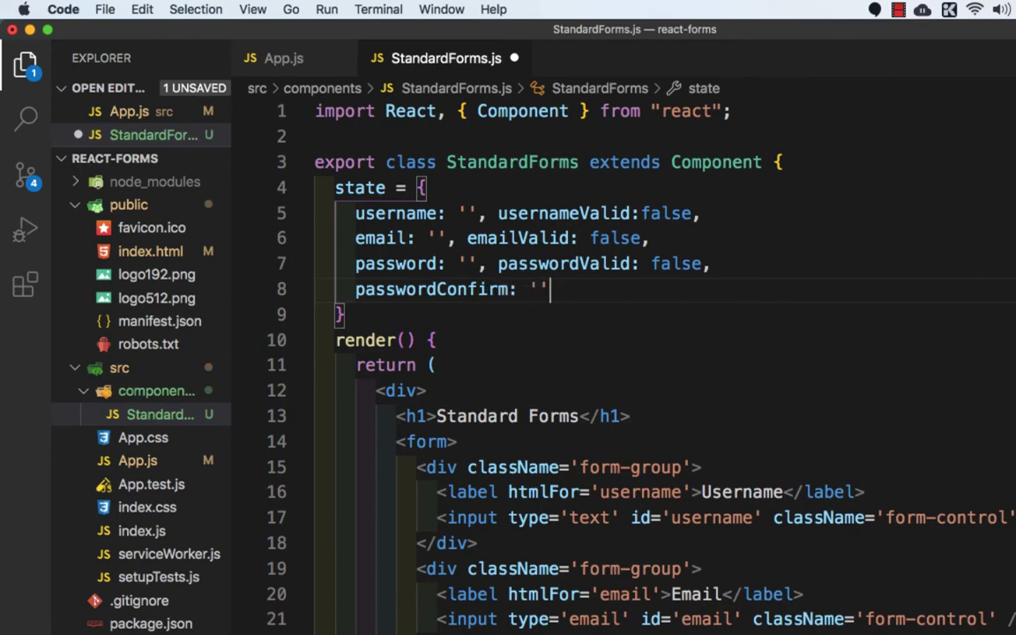
type(", p")
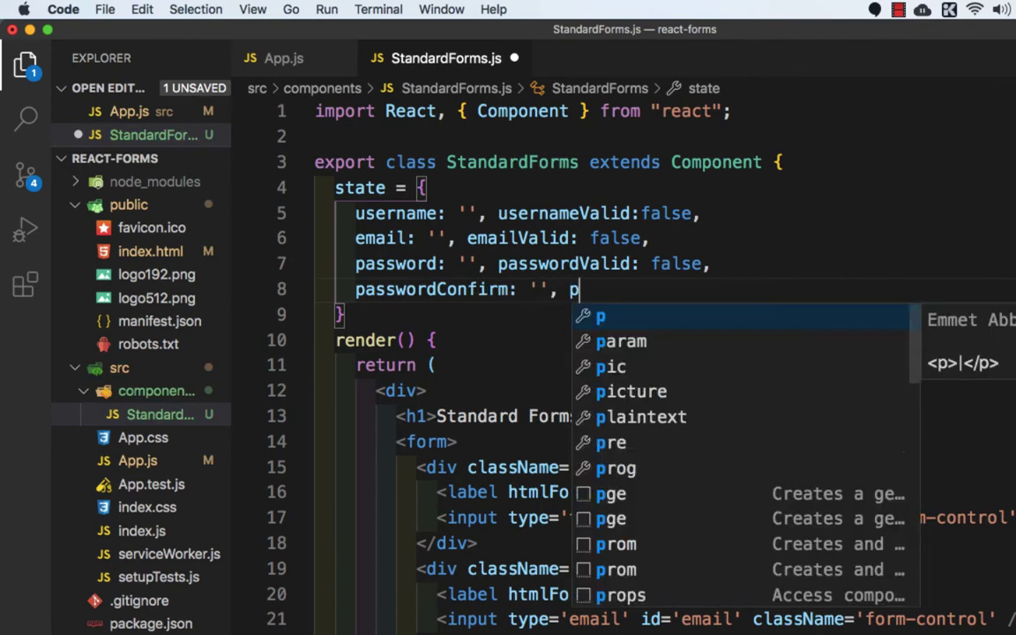
type("asswordConfirmVa")
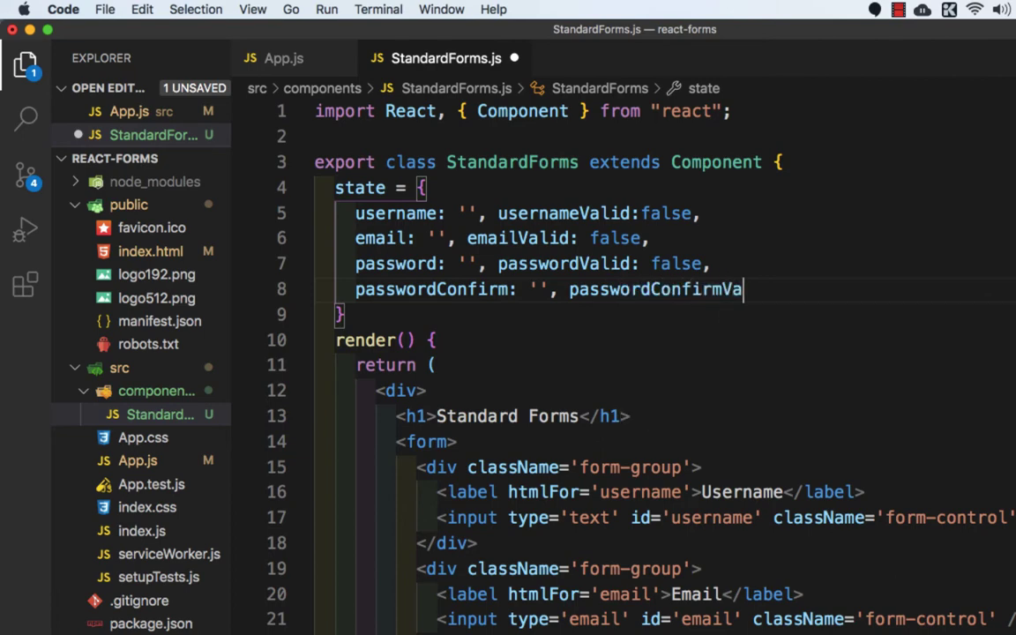
type("lid: f")
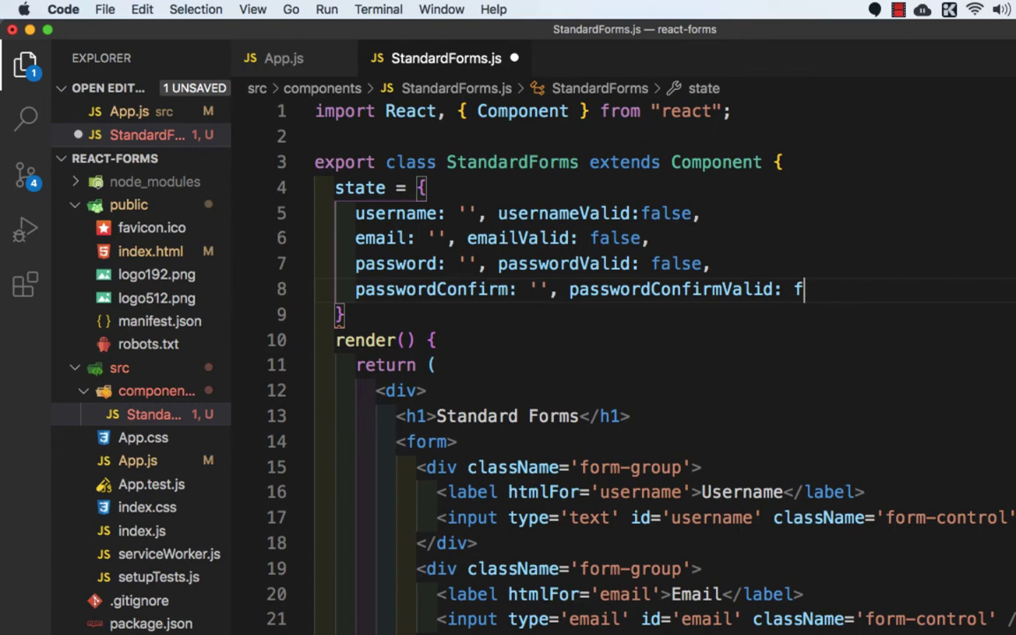
type("alse")
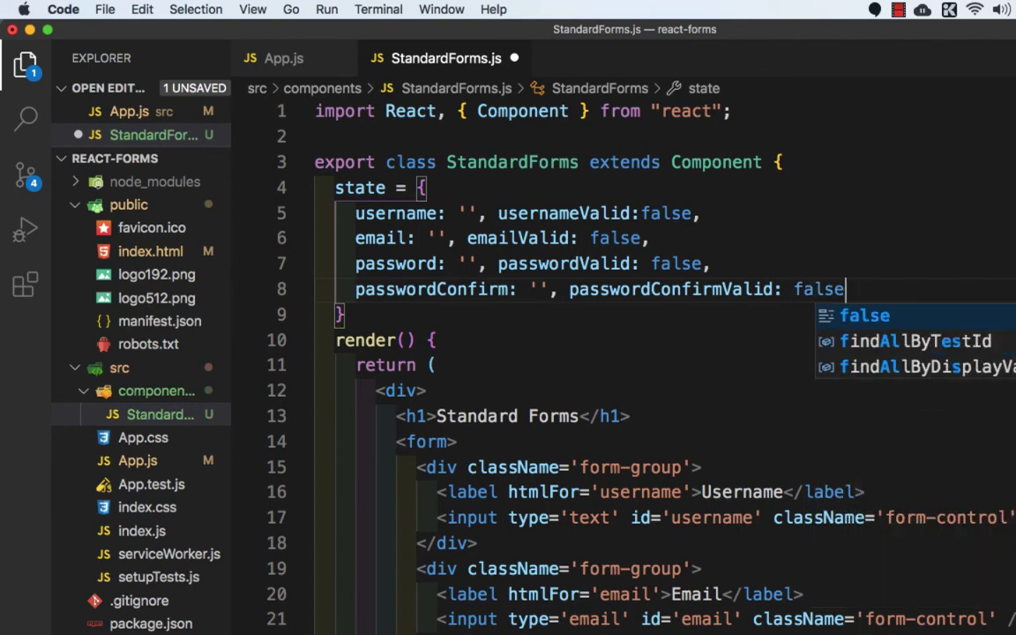
Step: Finish state with formValid: false and errorMsg: {}, and begin a value attribute on the username input
type(",")
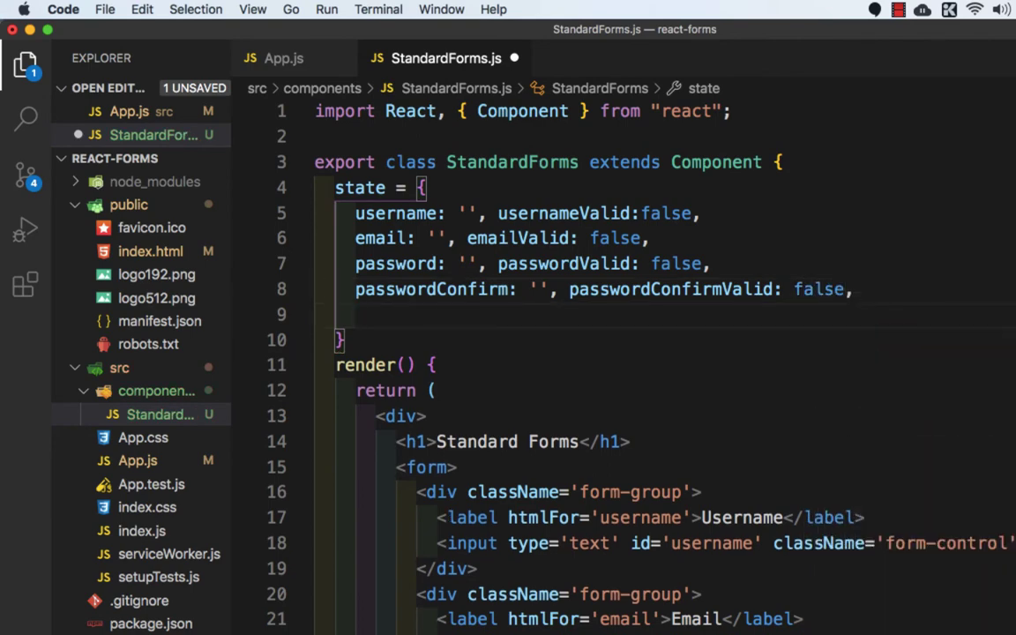
type("formVid")
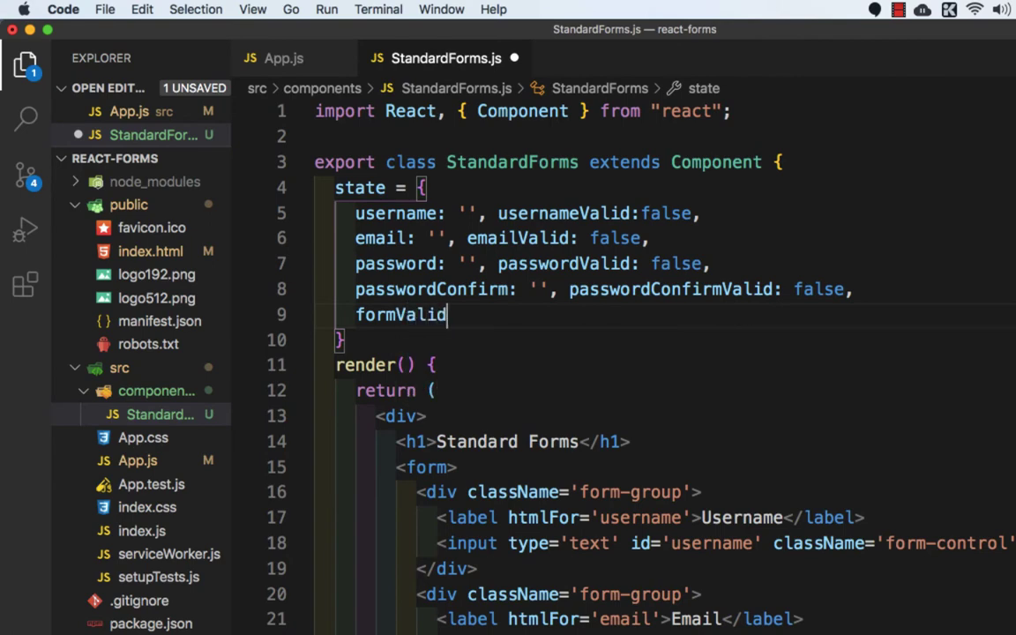
type(": flase")
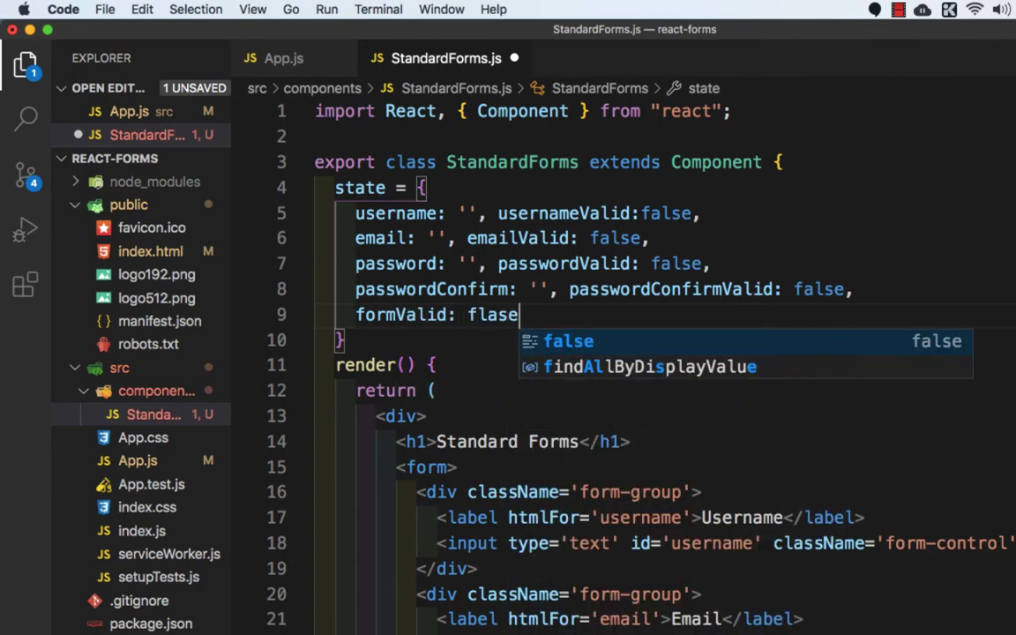
key("Backspace")
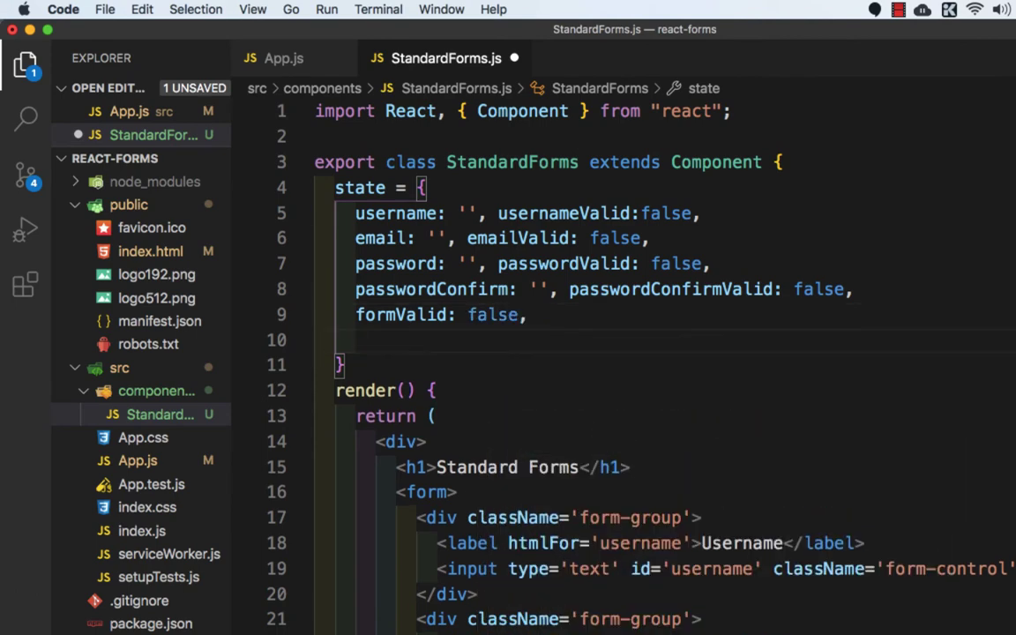
type("e")
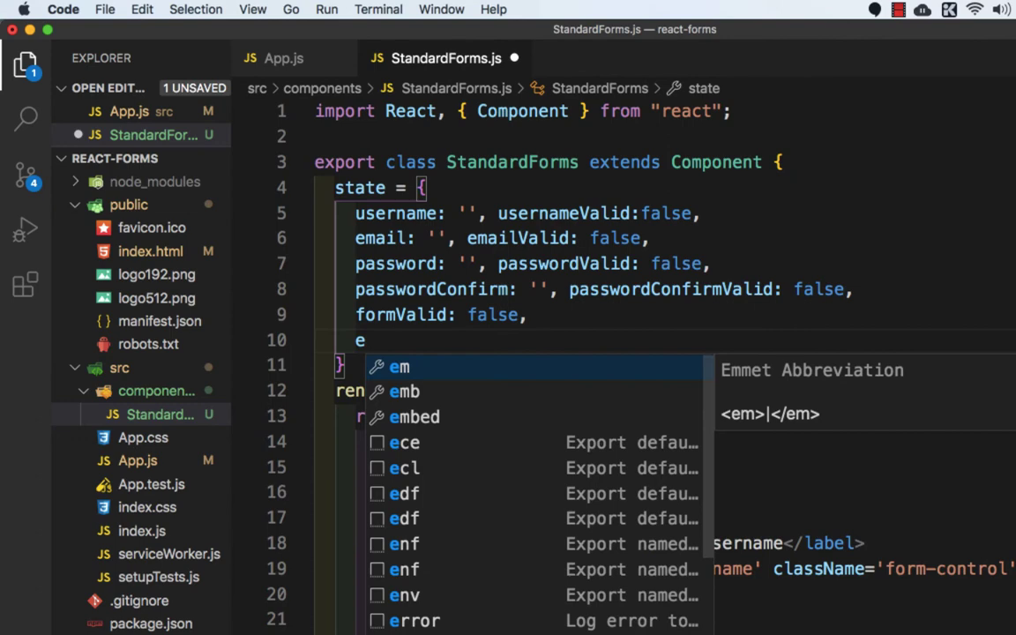
type("rrorMsg: {")
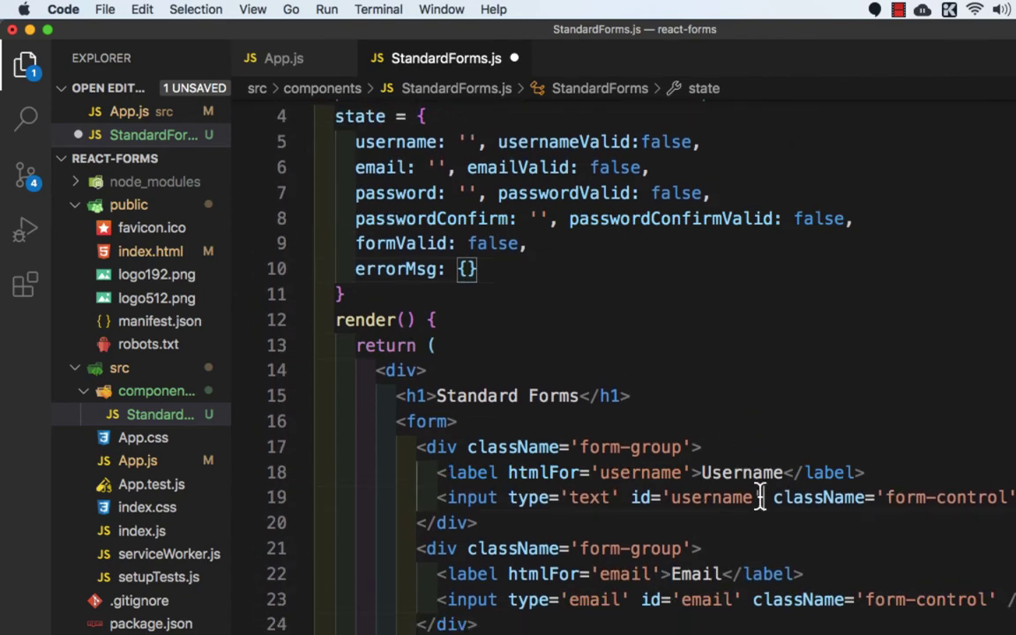
type("vla")
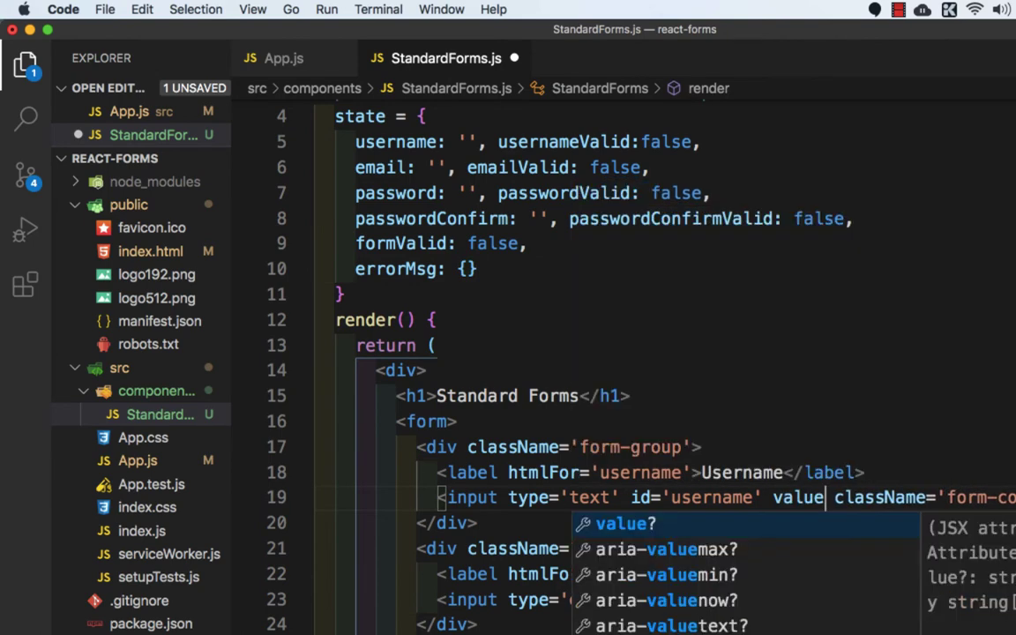
Step: Bind the username, email, password and passwordConfirm inputs to this.state values via IntelliSense
type("={this.state.username")
left_click(723, 600)
type("value={this.state.e} ")
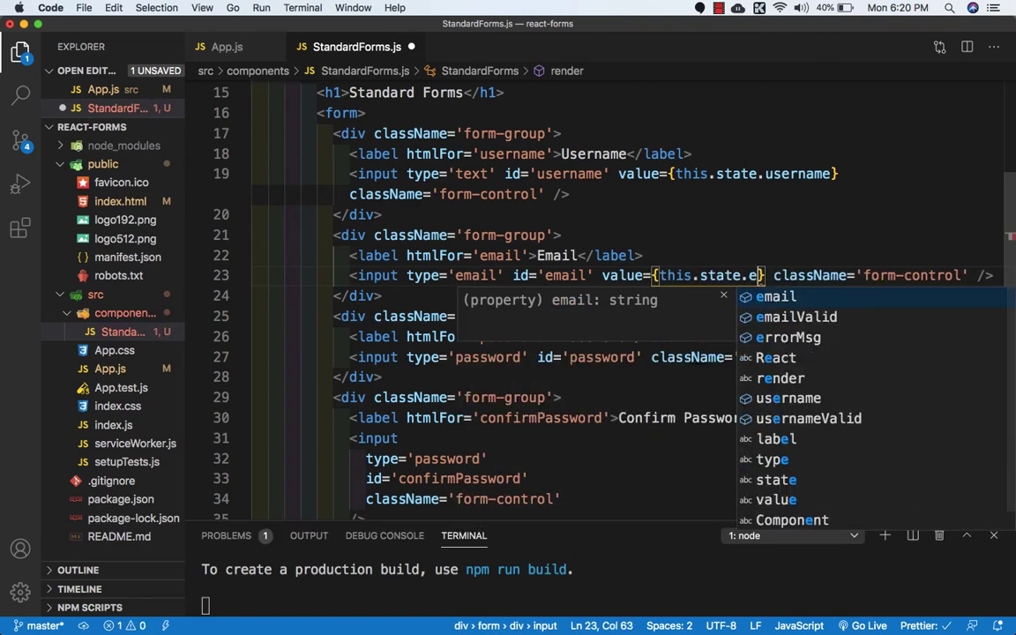
key("Tab")
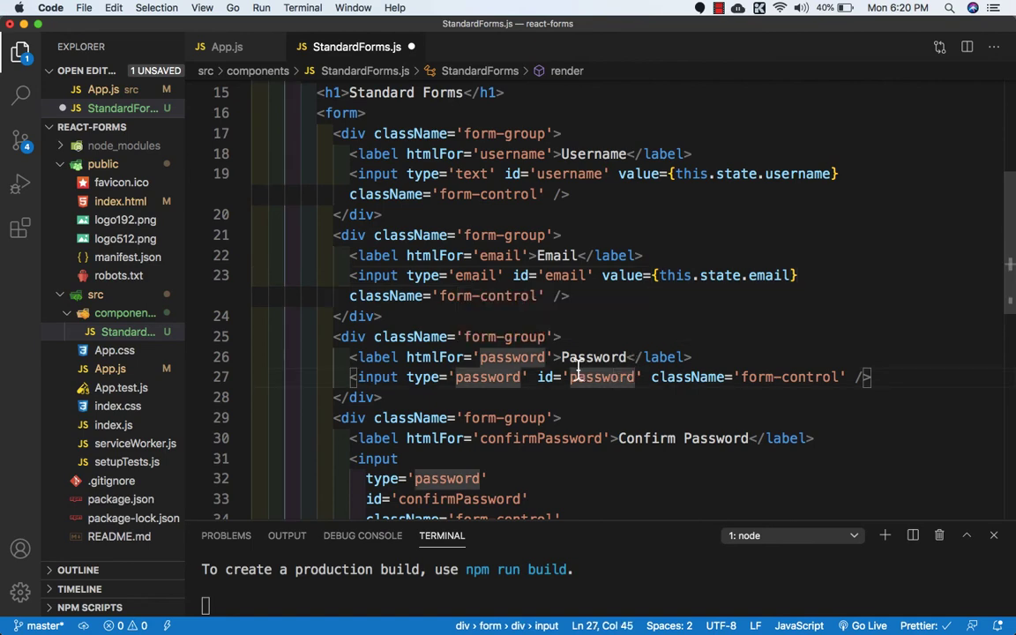
type("value={this")
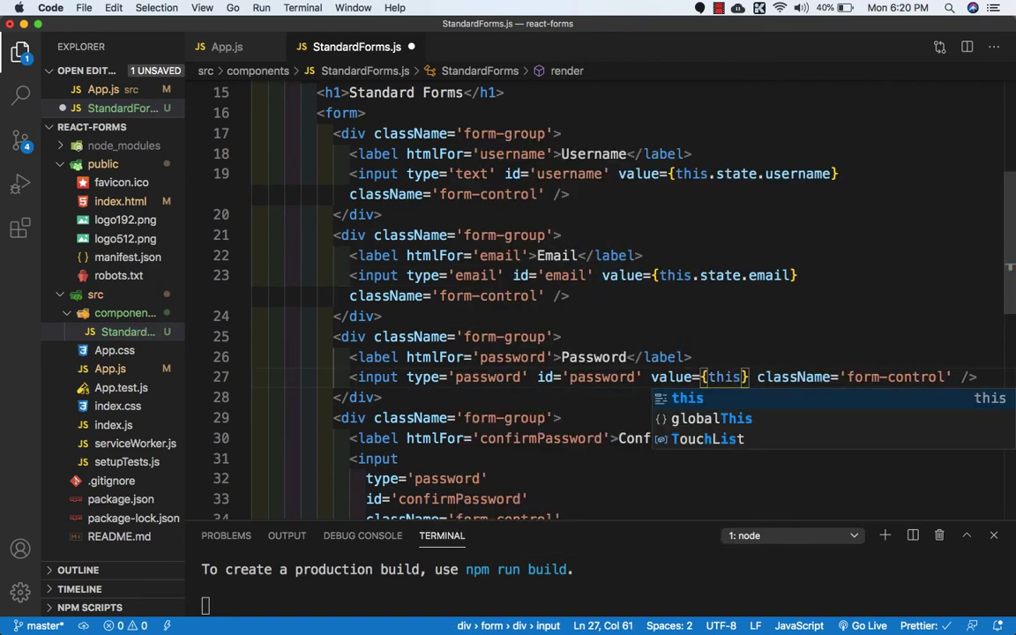
type(".state.password")
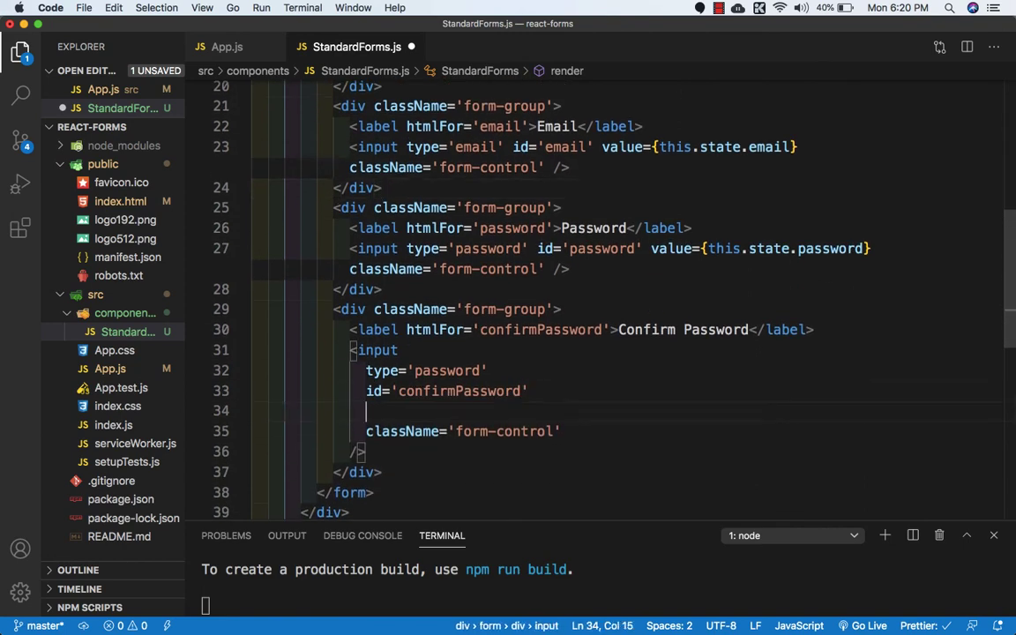
type("val")
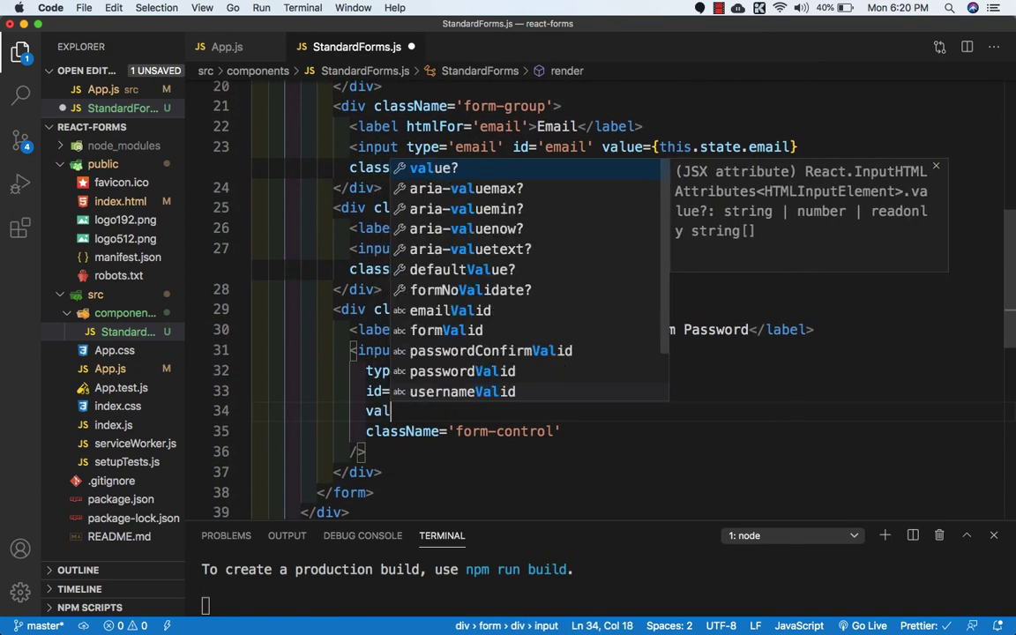
type("value={this.state.co")
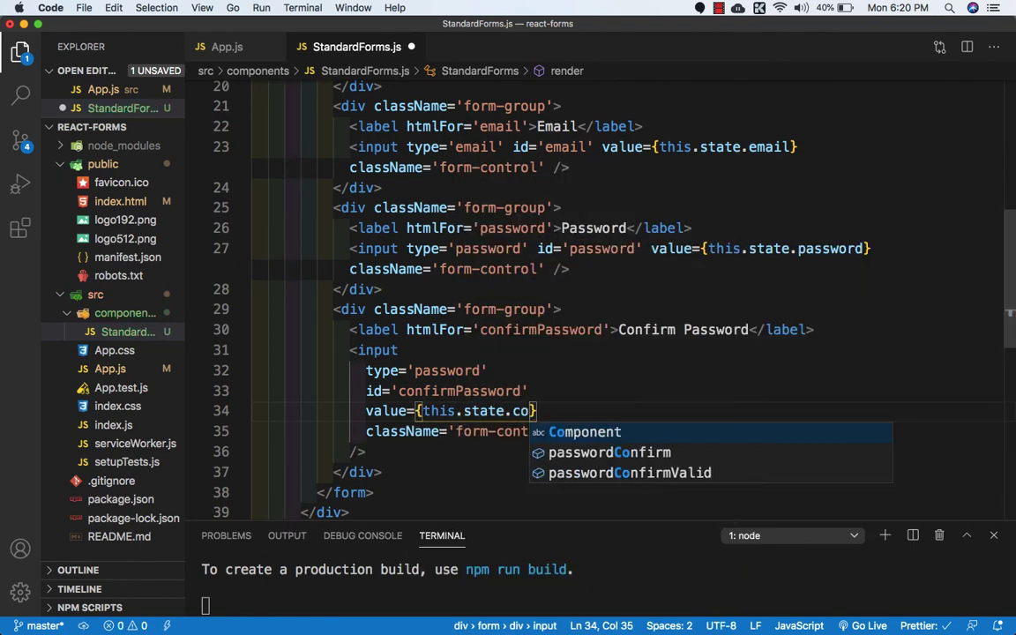
left_click(611, 452)
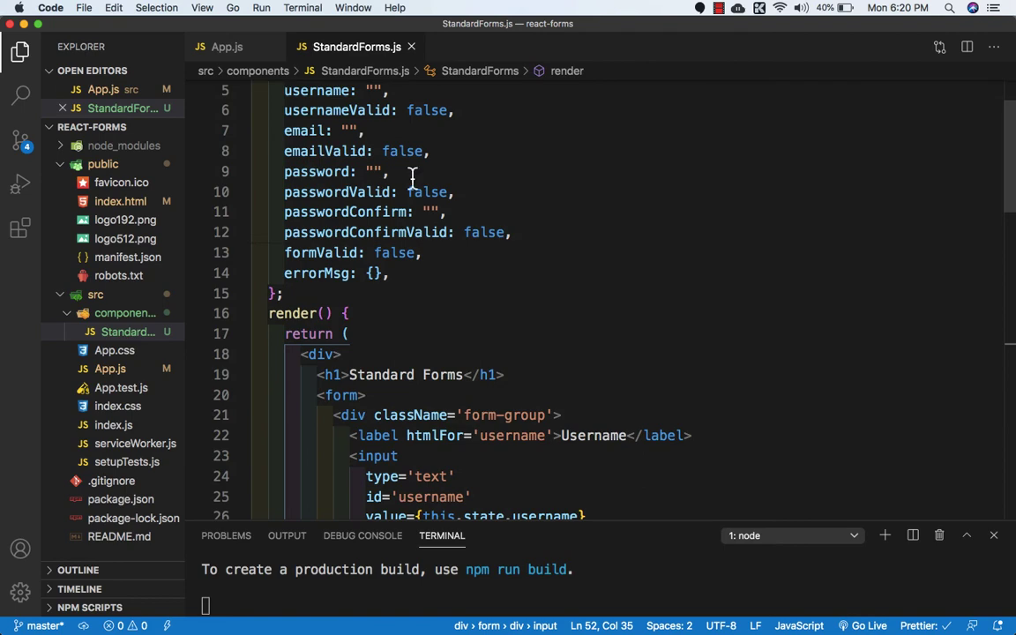
scroll("down", 3)
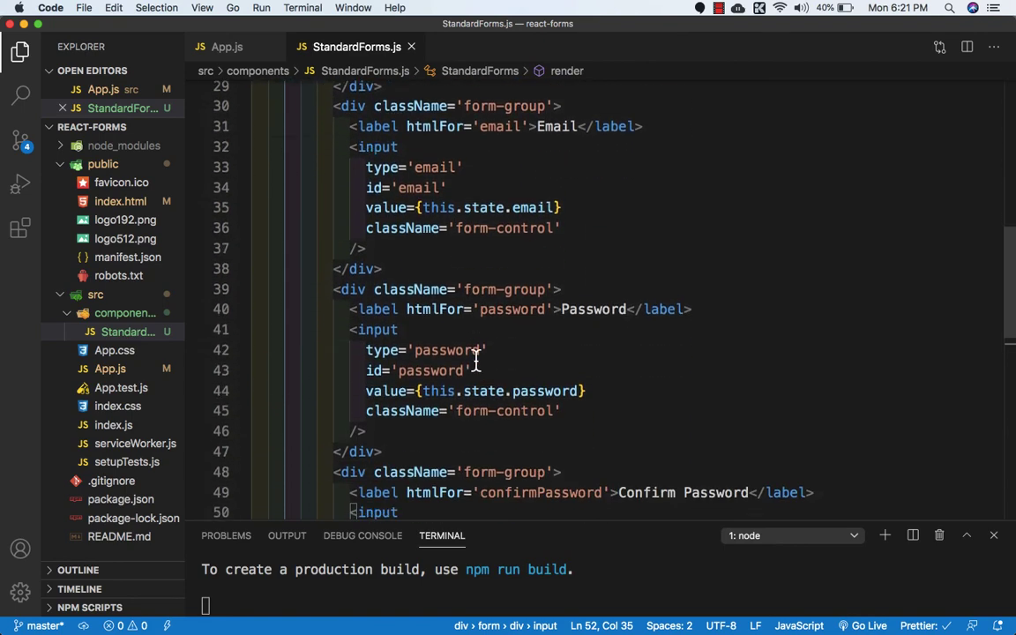
scroll("down", 3)
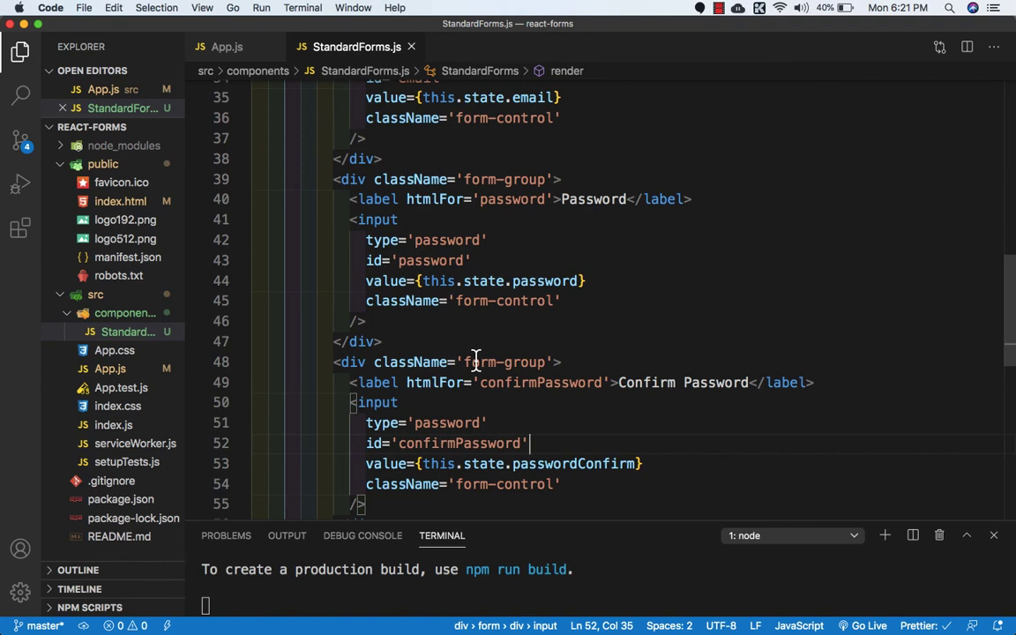
mouse_move(630, 284)
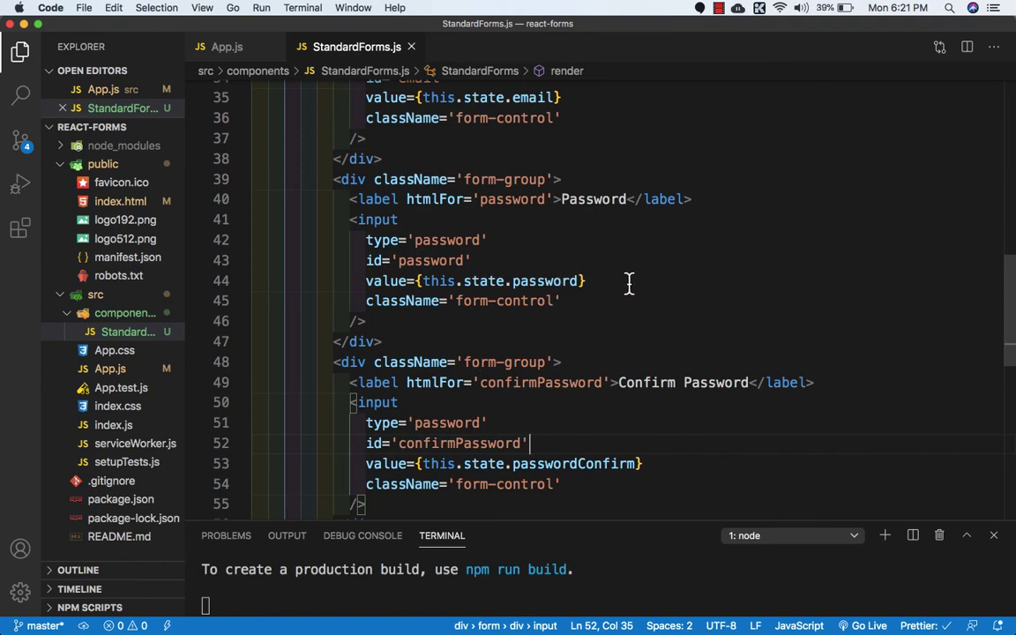